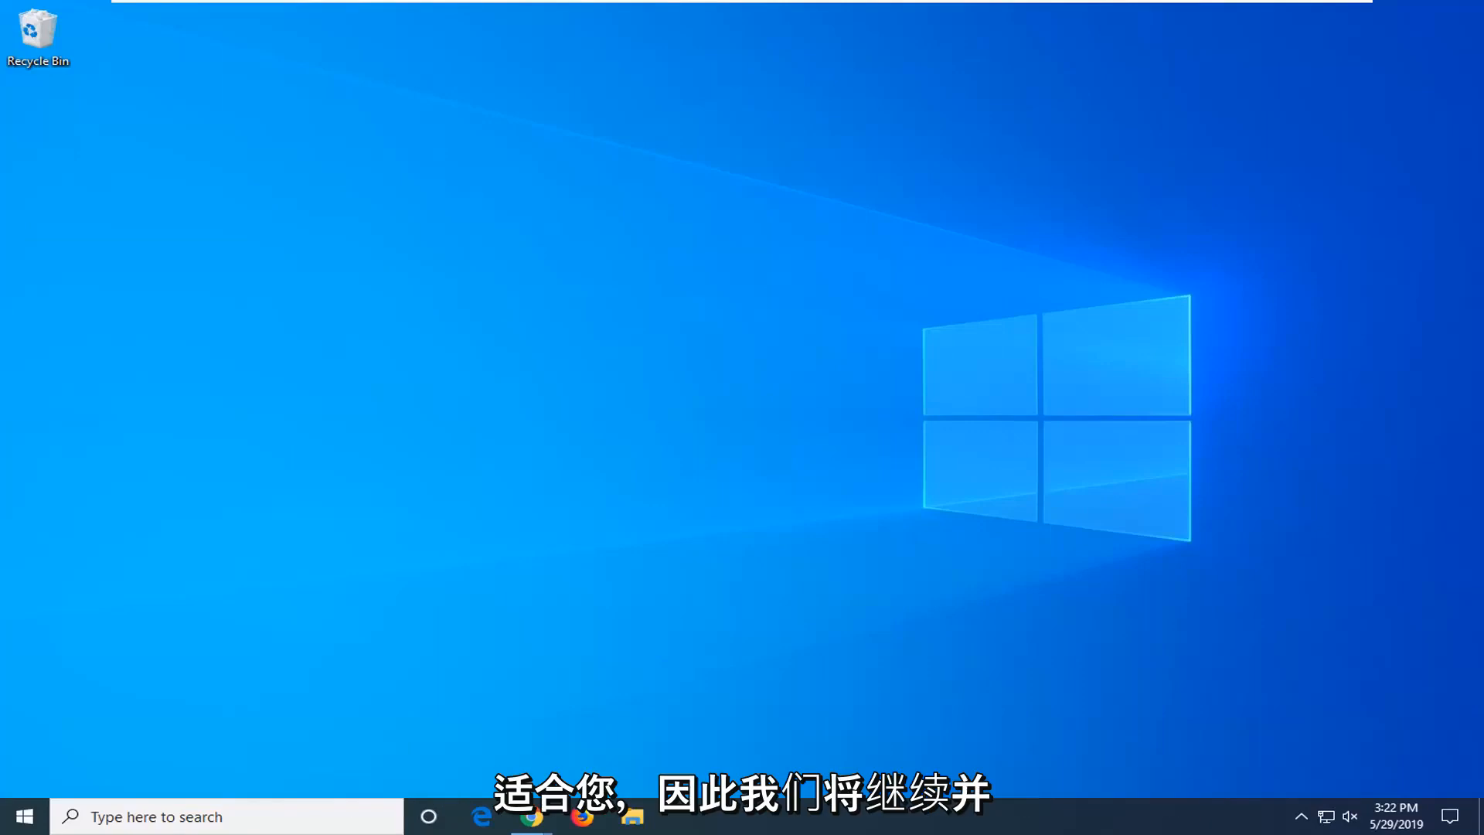
Step: Search the Start menu for 'component services' and bring up launch options for the Component Services result
{"action": "left_click", "coordinate": [19, 816]}
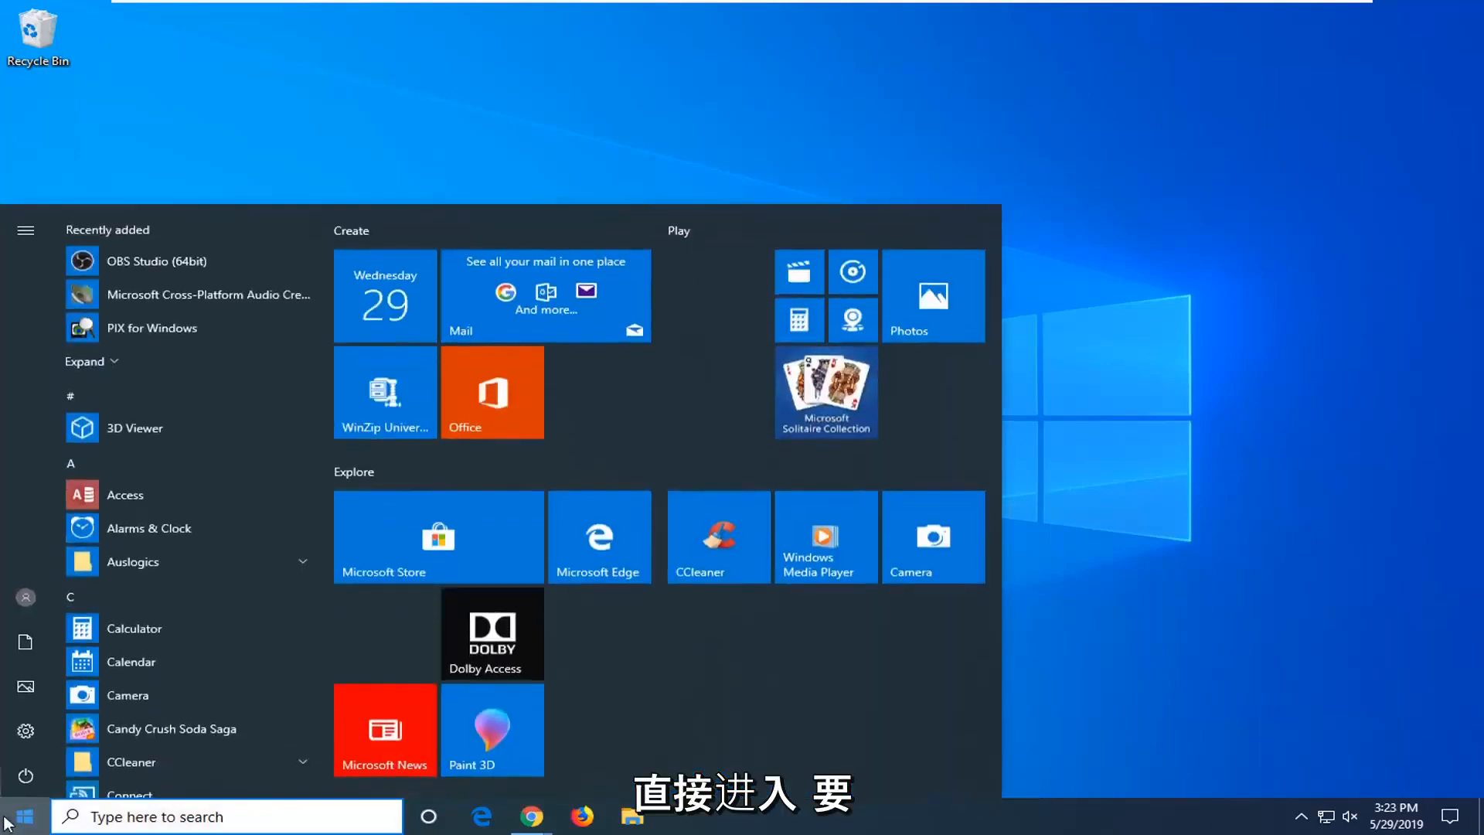
{"action": "type", "text": "component"}
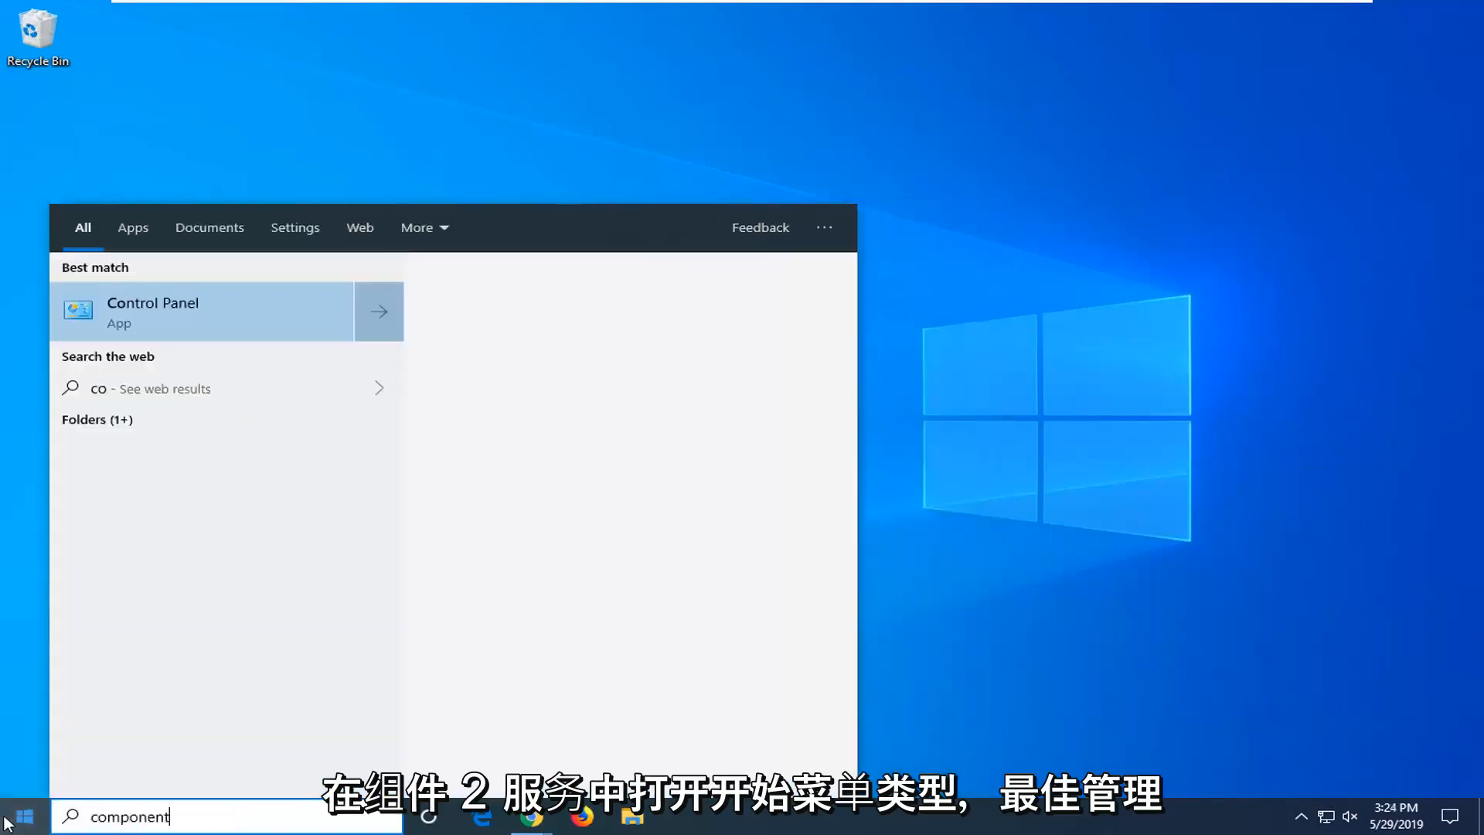
{"action": "type", "text": "services"}
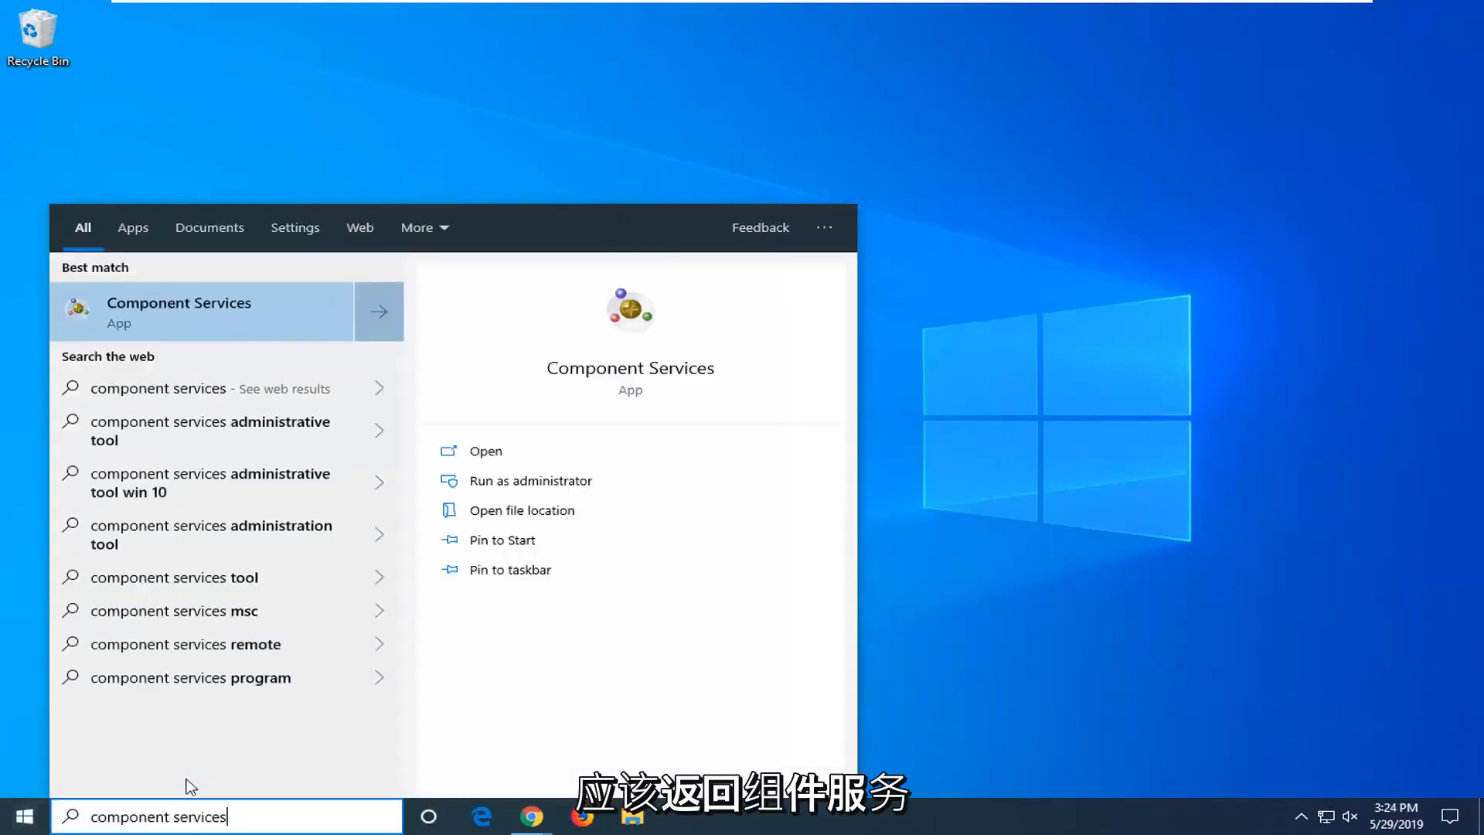
{"action": "right_click", "coordinate": [178, 310]}
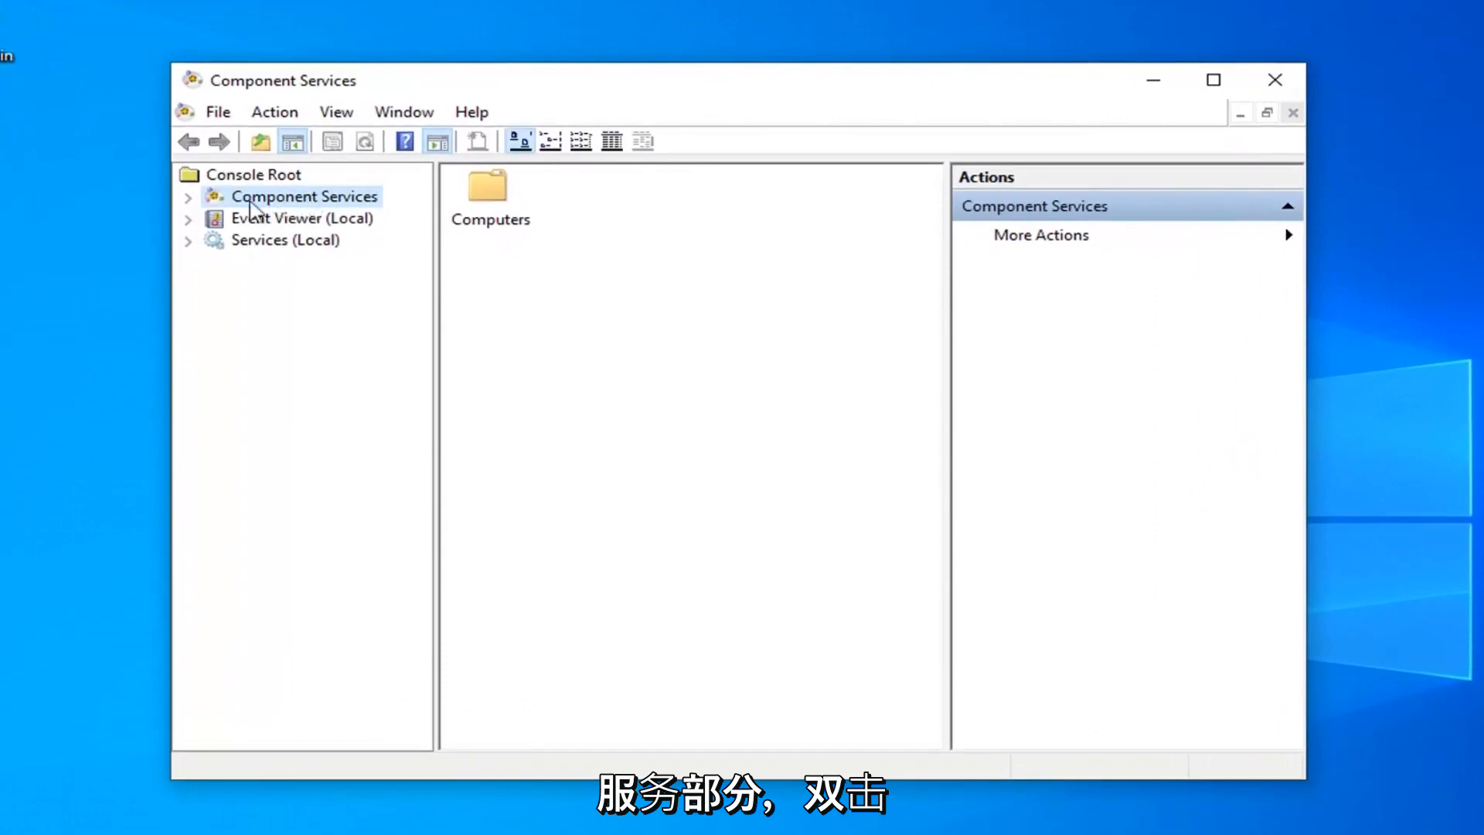
{"action": "mouse_move", "coordinate": [200, 211]}
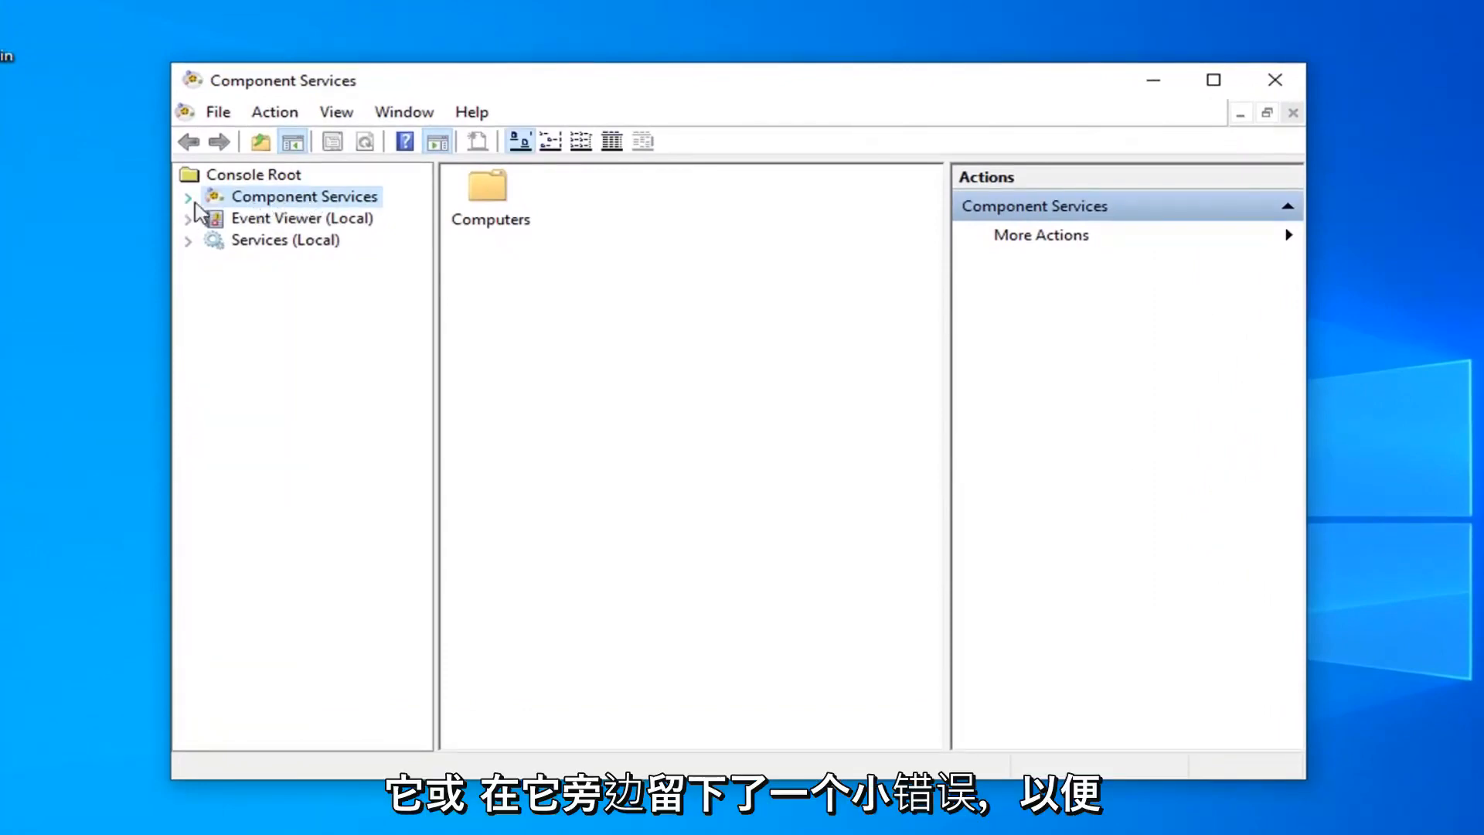
Step: Expand Component Services > Computers > My Computer and widen the tree pane so folder names show fully
{"action": "left_click", "coordinate": [187, 196]}
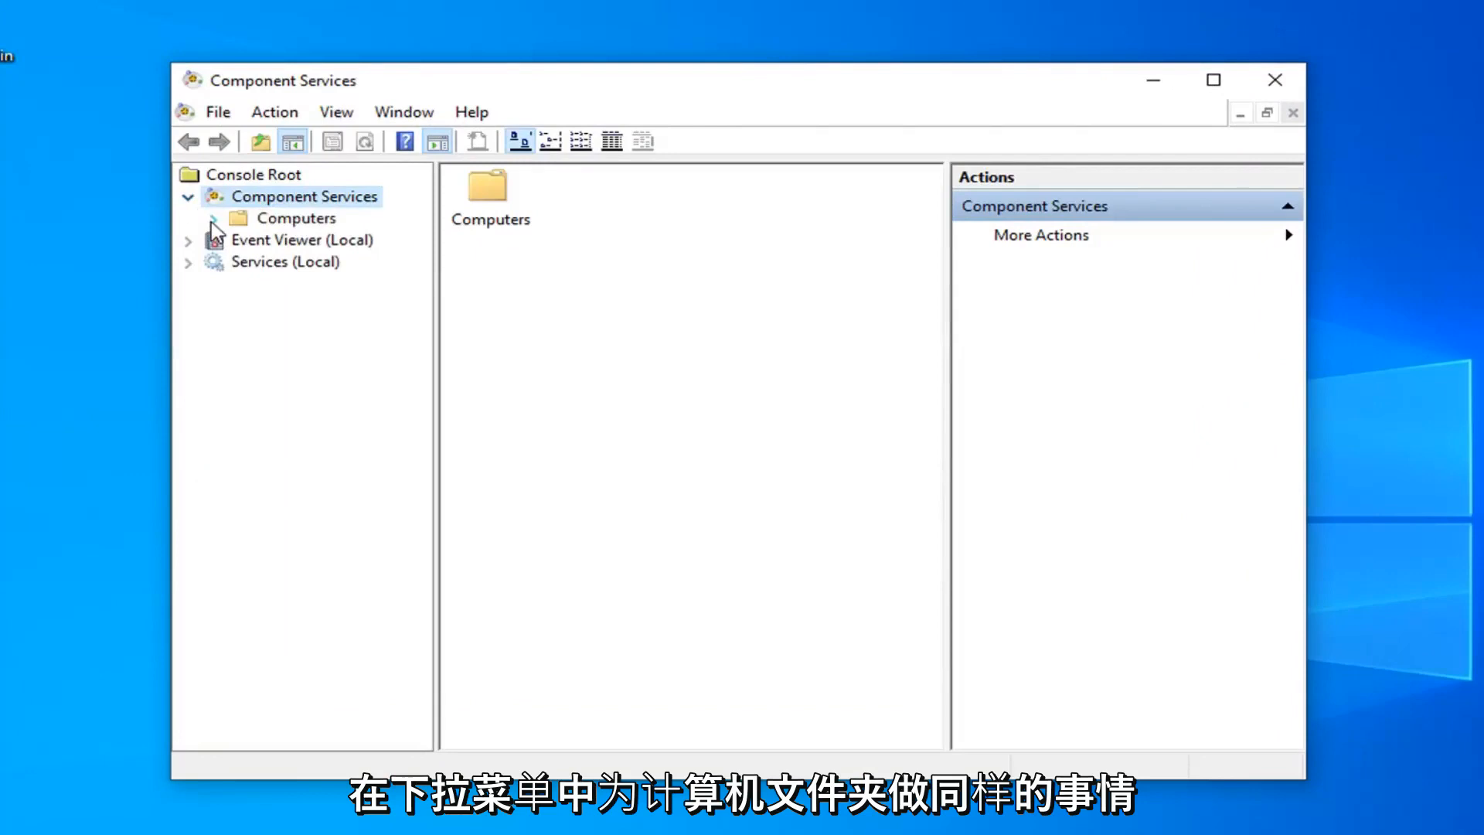
{"action": "left_click", "coordinate": [213, 218]}
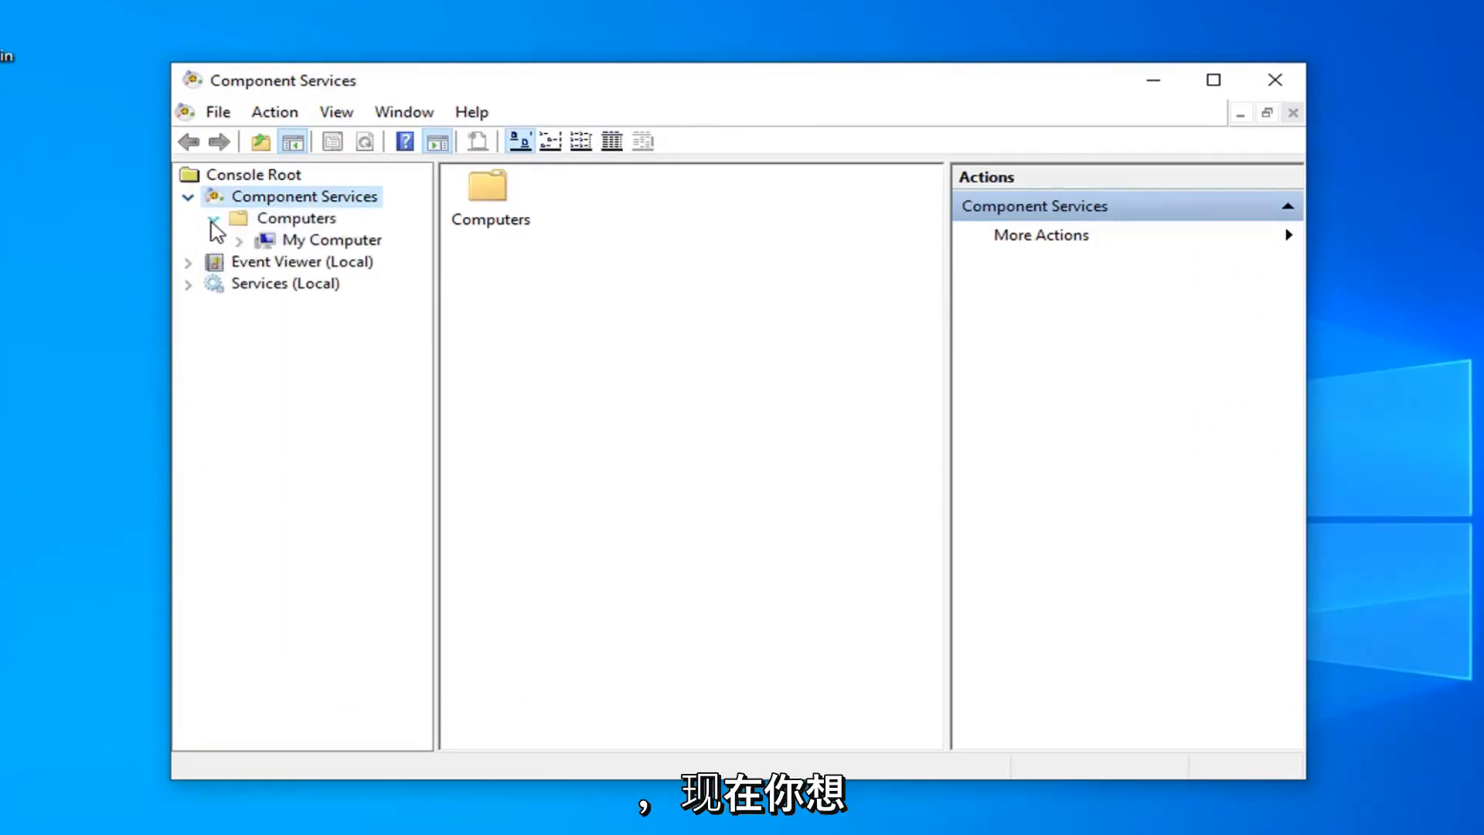
{"action": "left_click", "coordinate": [213, 218]}
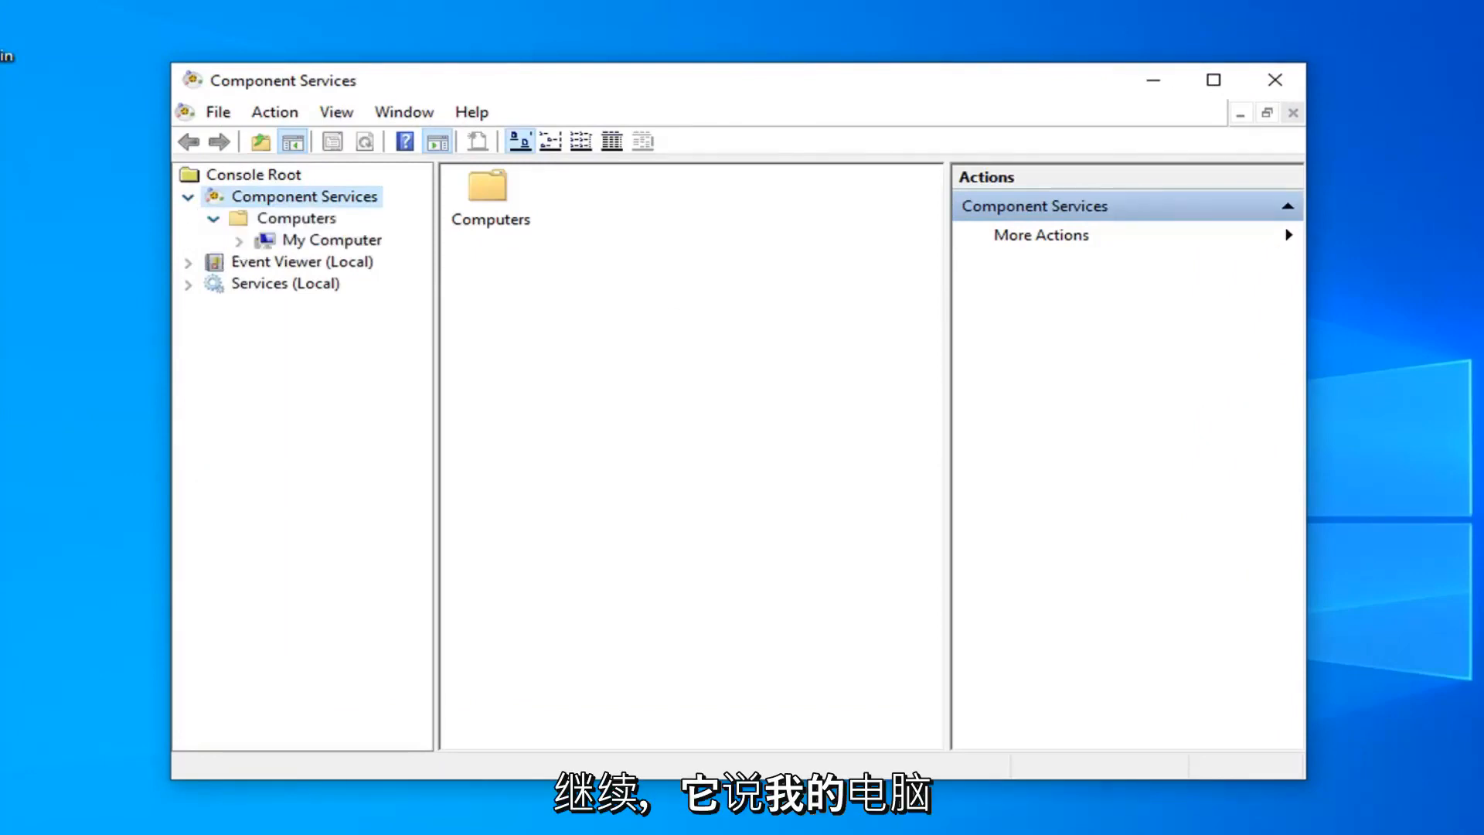
{"action": "mouse_move", "coordinate": [407, 264]}
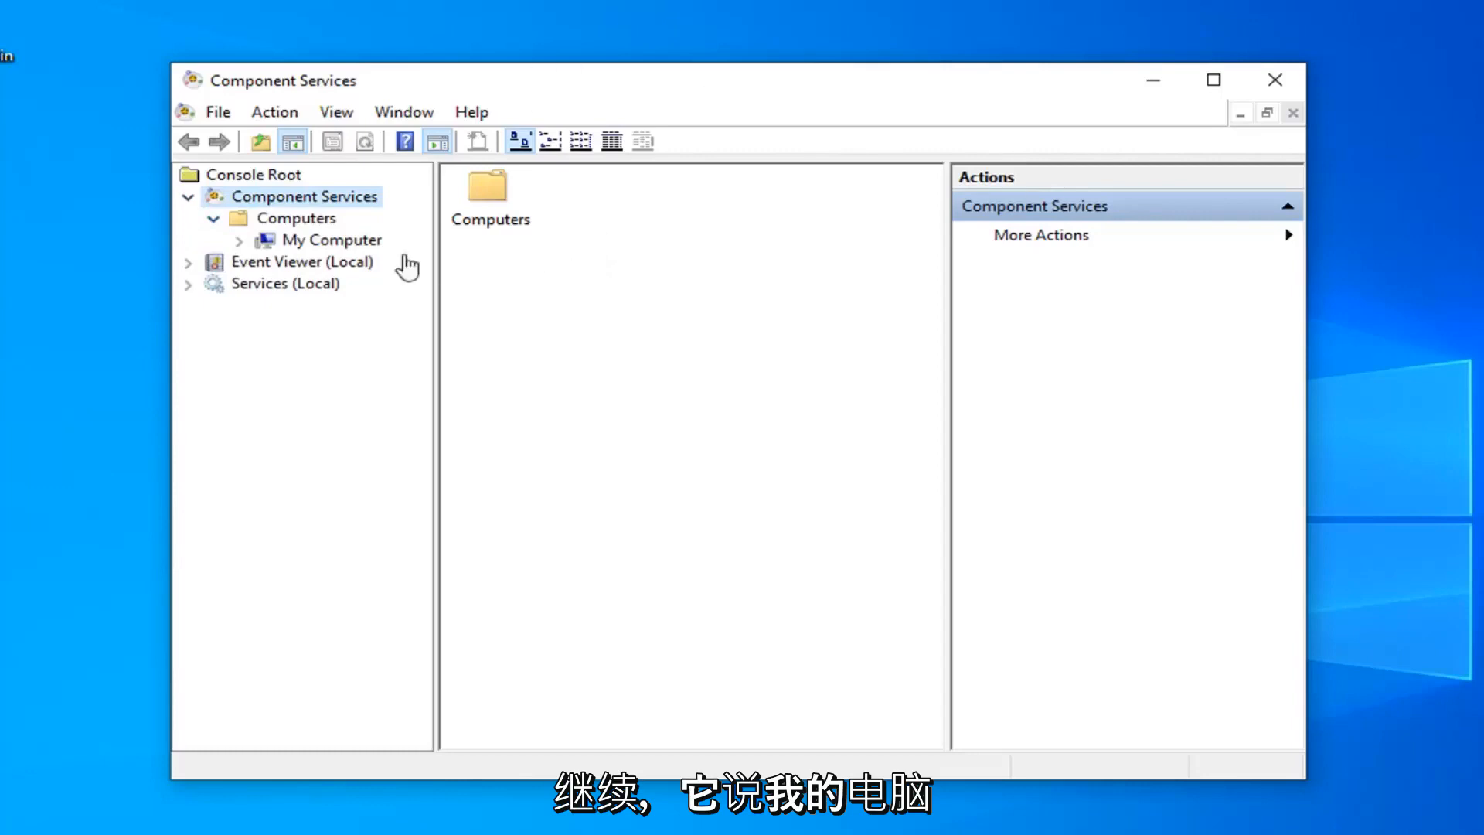
{"action": "mouse_move", "coordinate": [241, 246]}
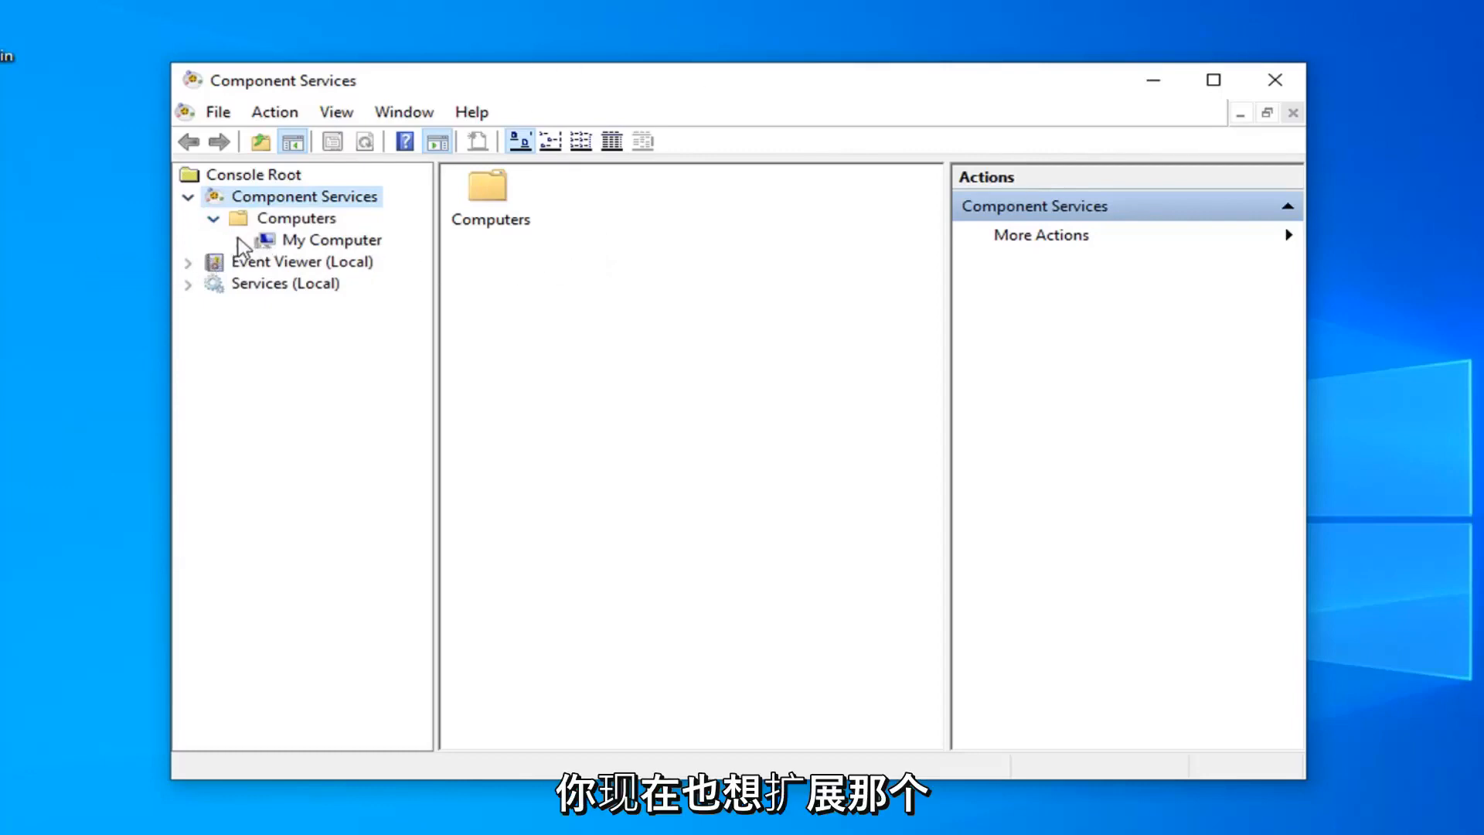
{"action": "left_click", "coordinate": [239, 240]}
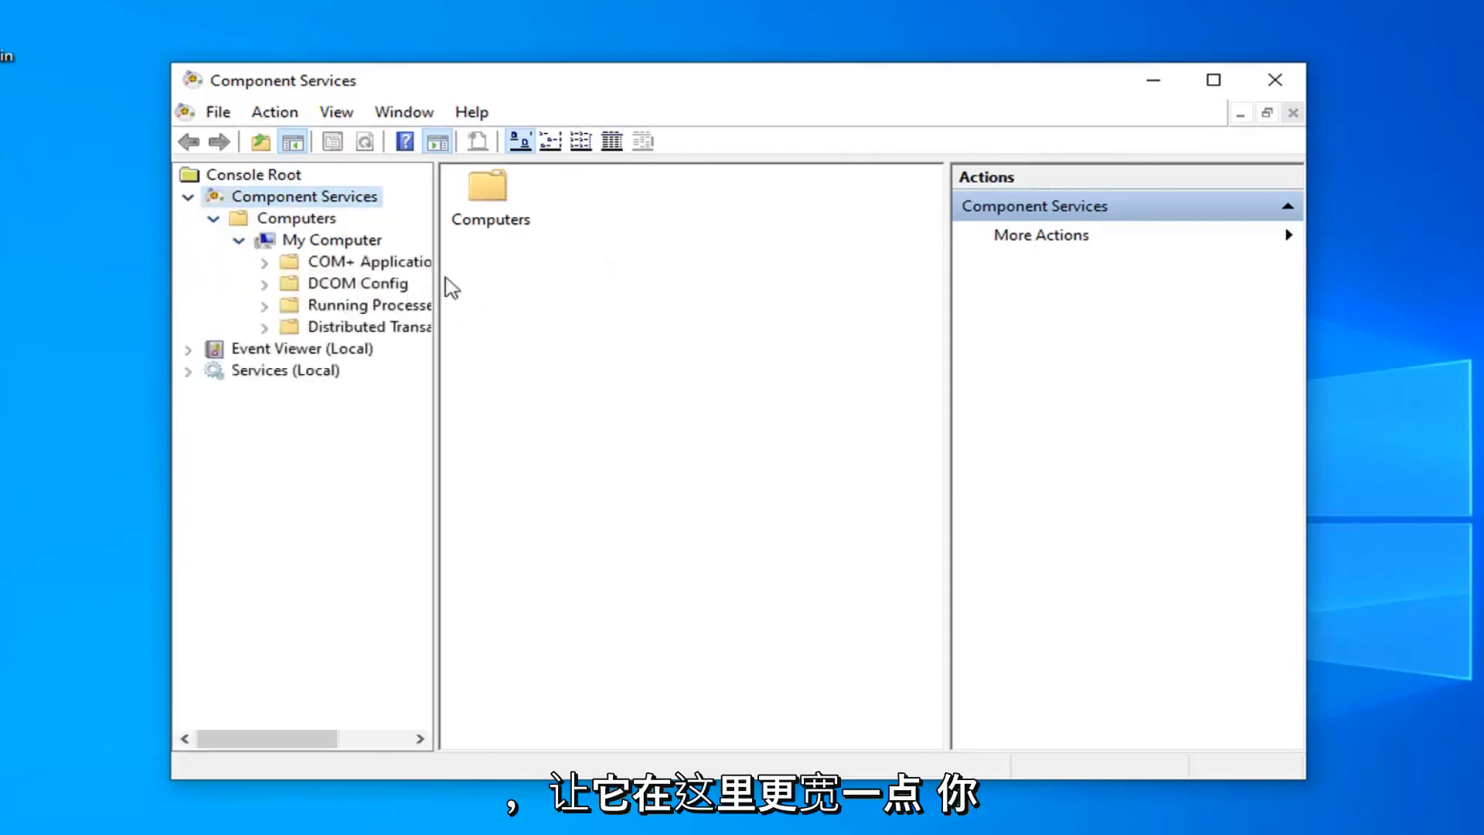
{"action": "left_click_drag", "start_coordinate": [436, 427], "coordinate": [550, 427]}
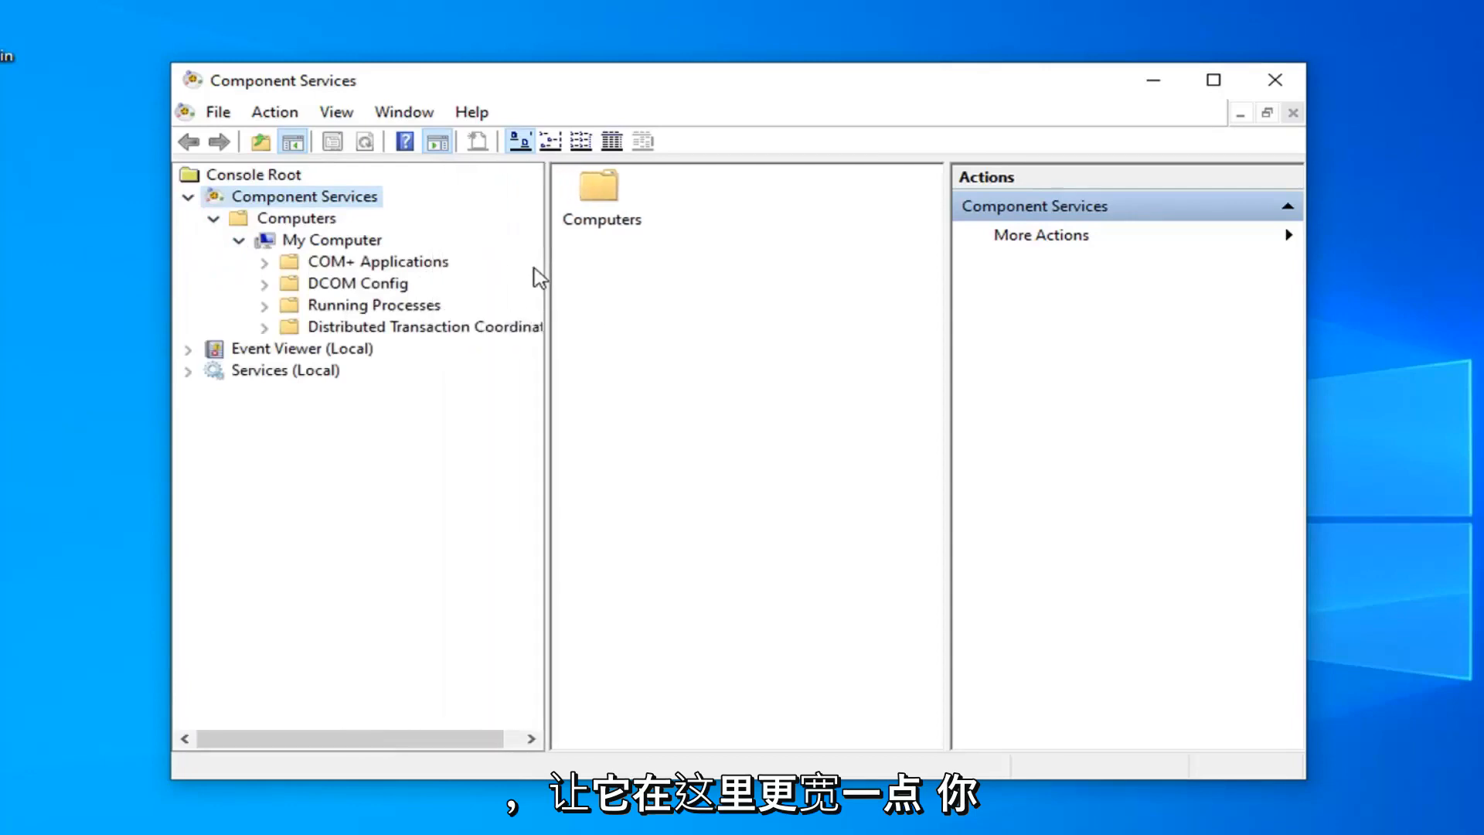
{"action": "mouse_move", "coordinate": [521, 280]}
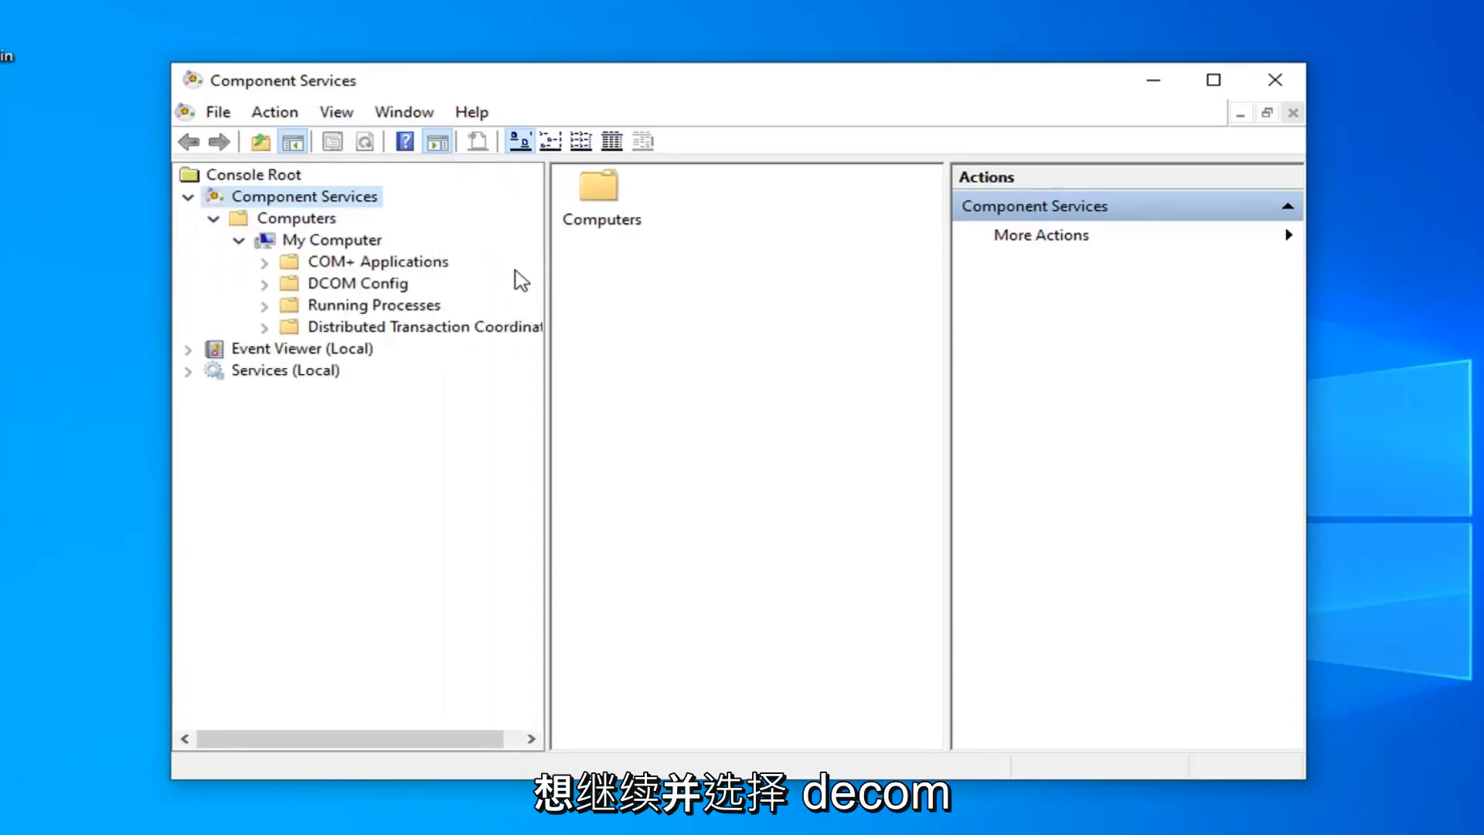
Step: List the registered components under DCOM Config, then close Component Services
{"action": "left_click", "coordinate": [362, 283]}
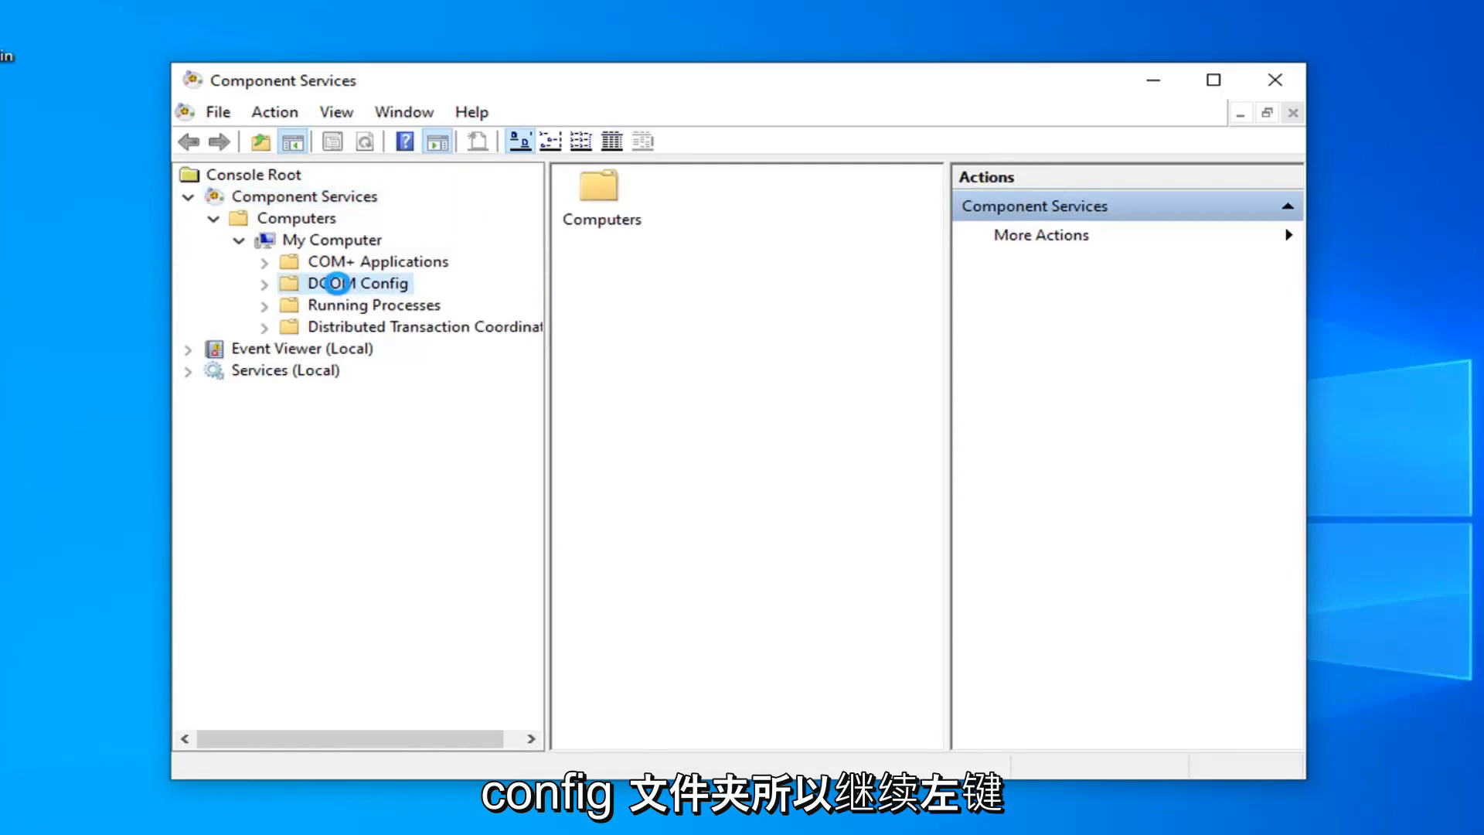
{"action": "left_click", "coordinate": [356, 283]}
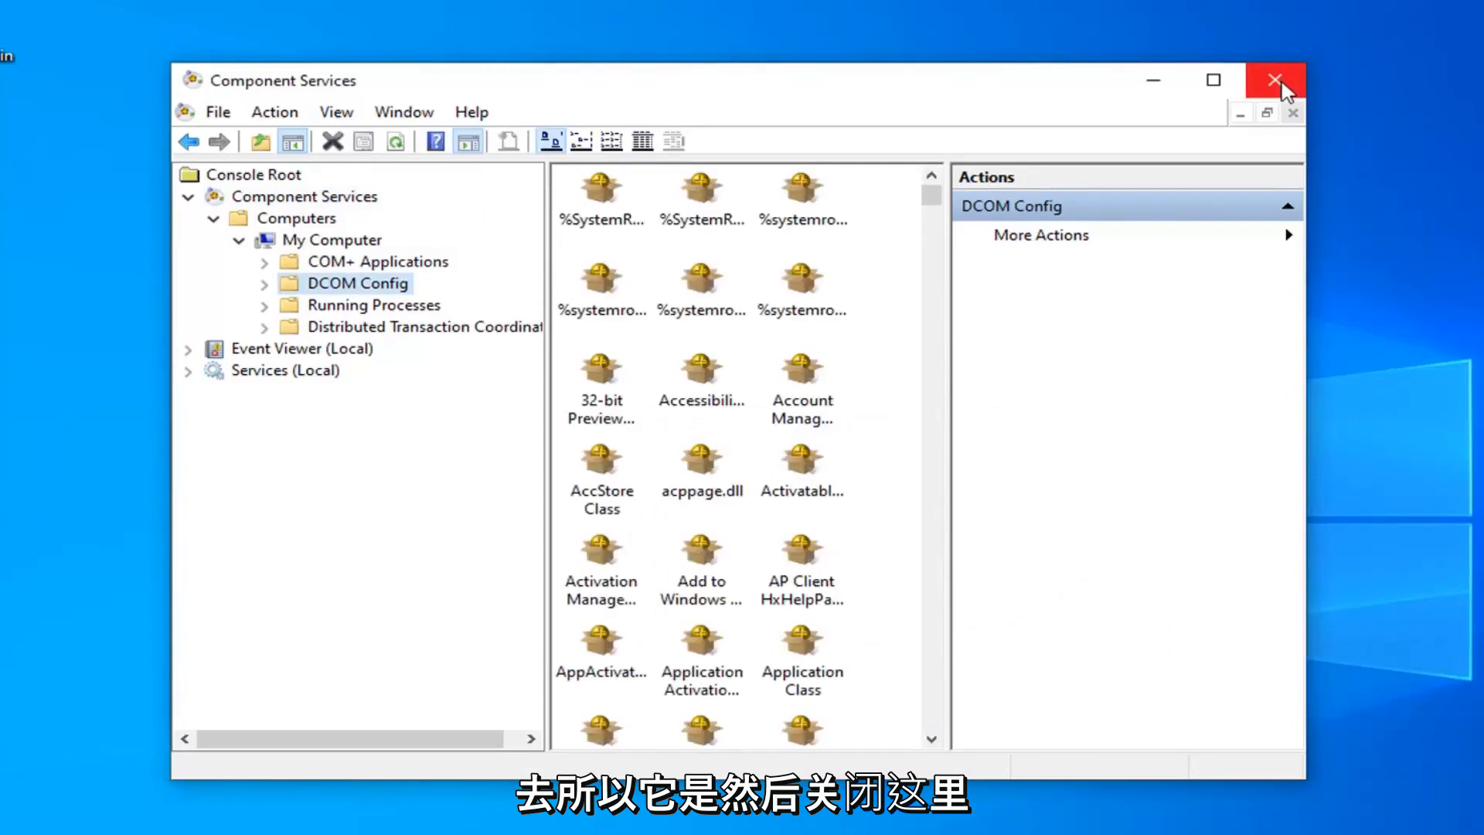
{"action": "left_click", "coordinate": [1275, 79]}
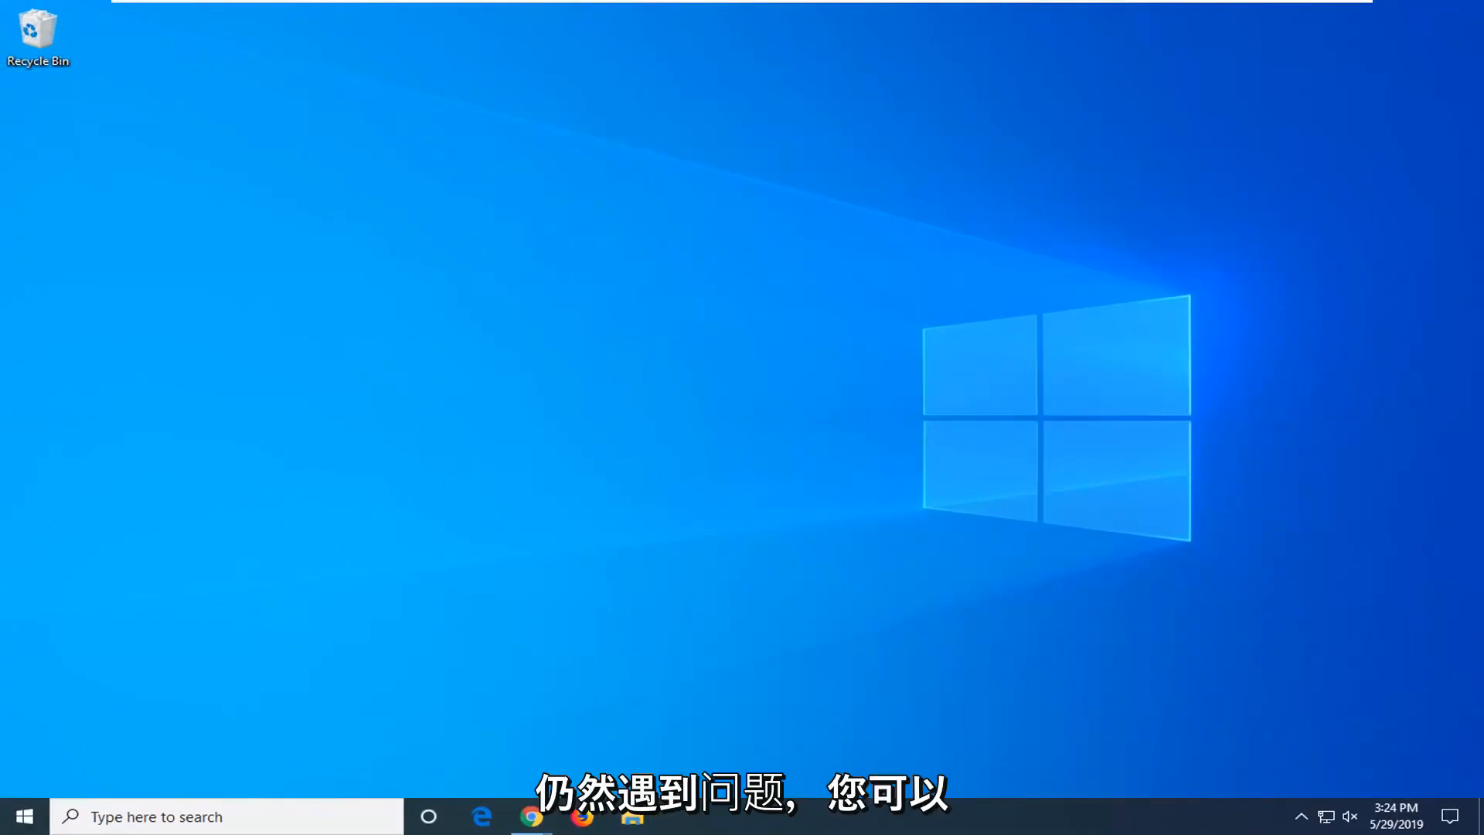
Step: Search Start for 'cmd' and launch Command Prompt as administrator, approving the UAC prompt
{"action": "left_click", "coordinate": [23, 816]}
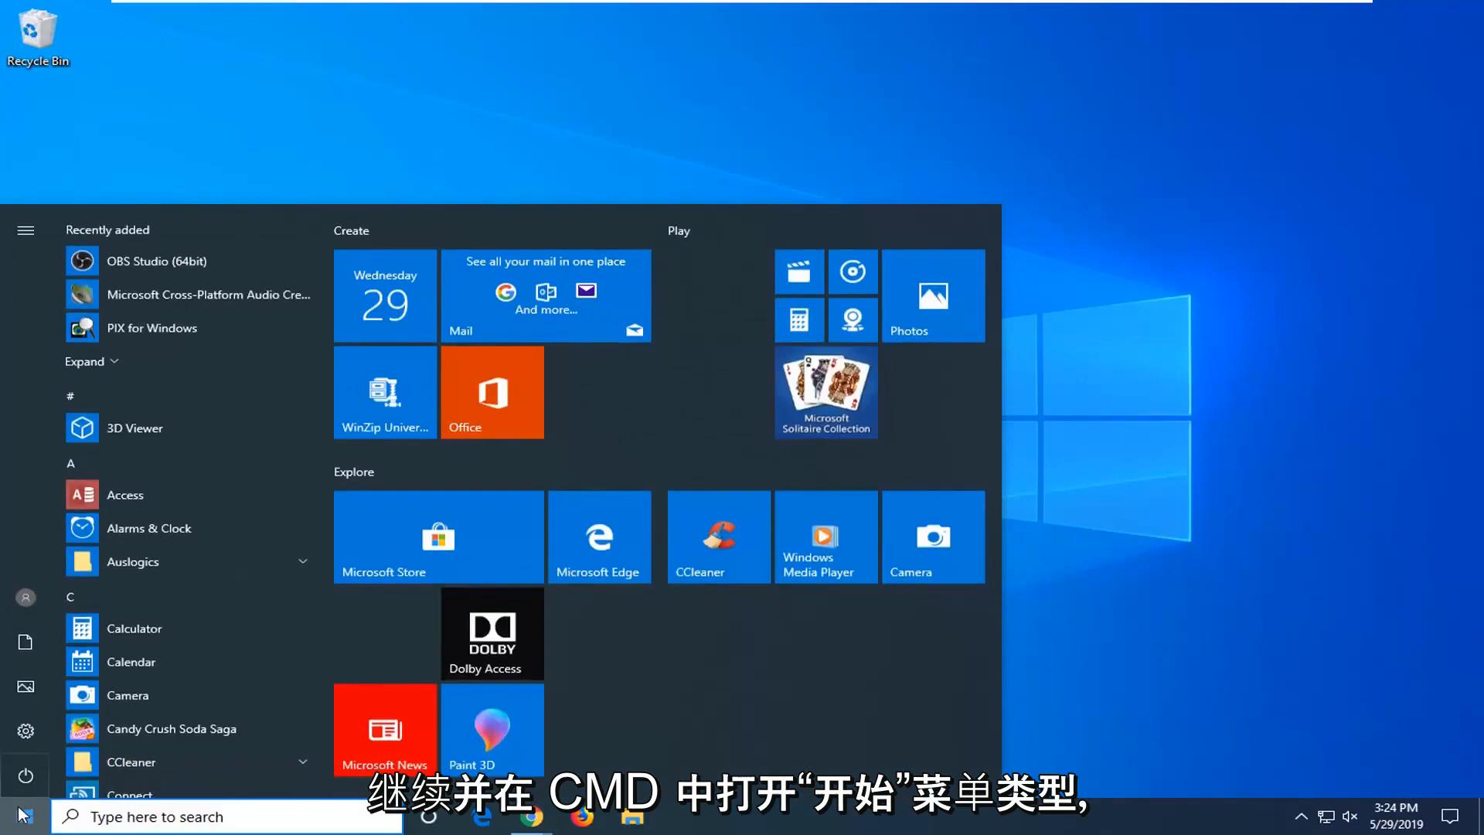
{"action": "type", "text": "cmd"}
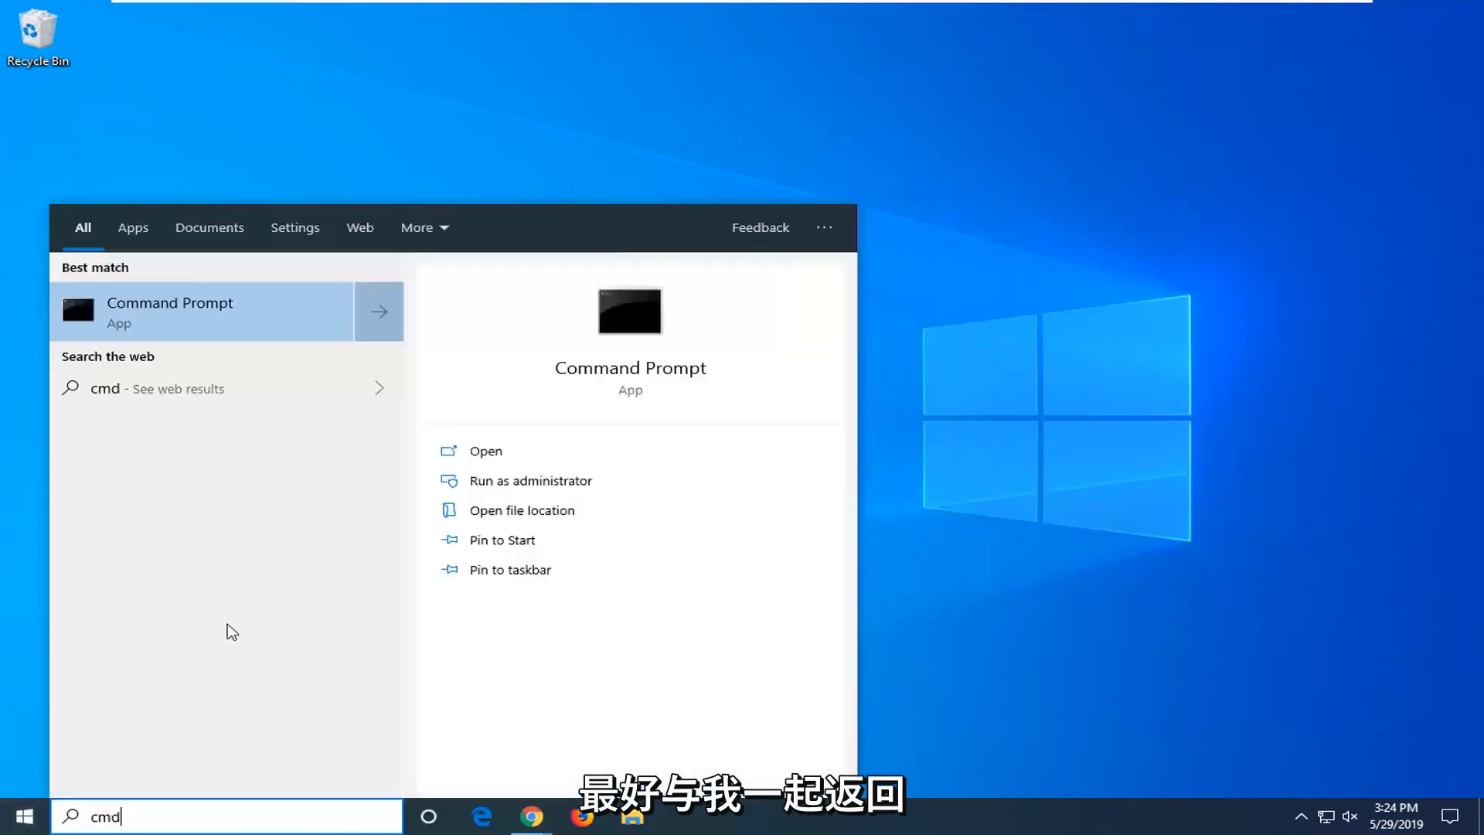
{"action": "mouse_move", "coordinate": [184, 312]}
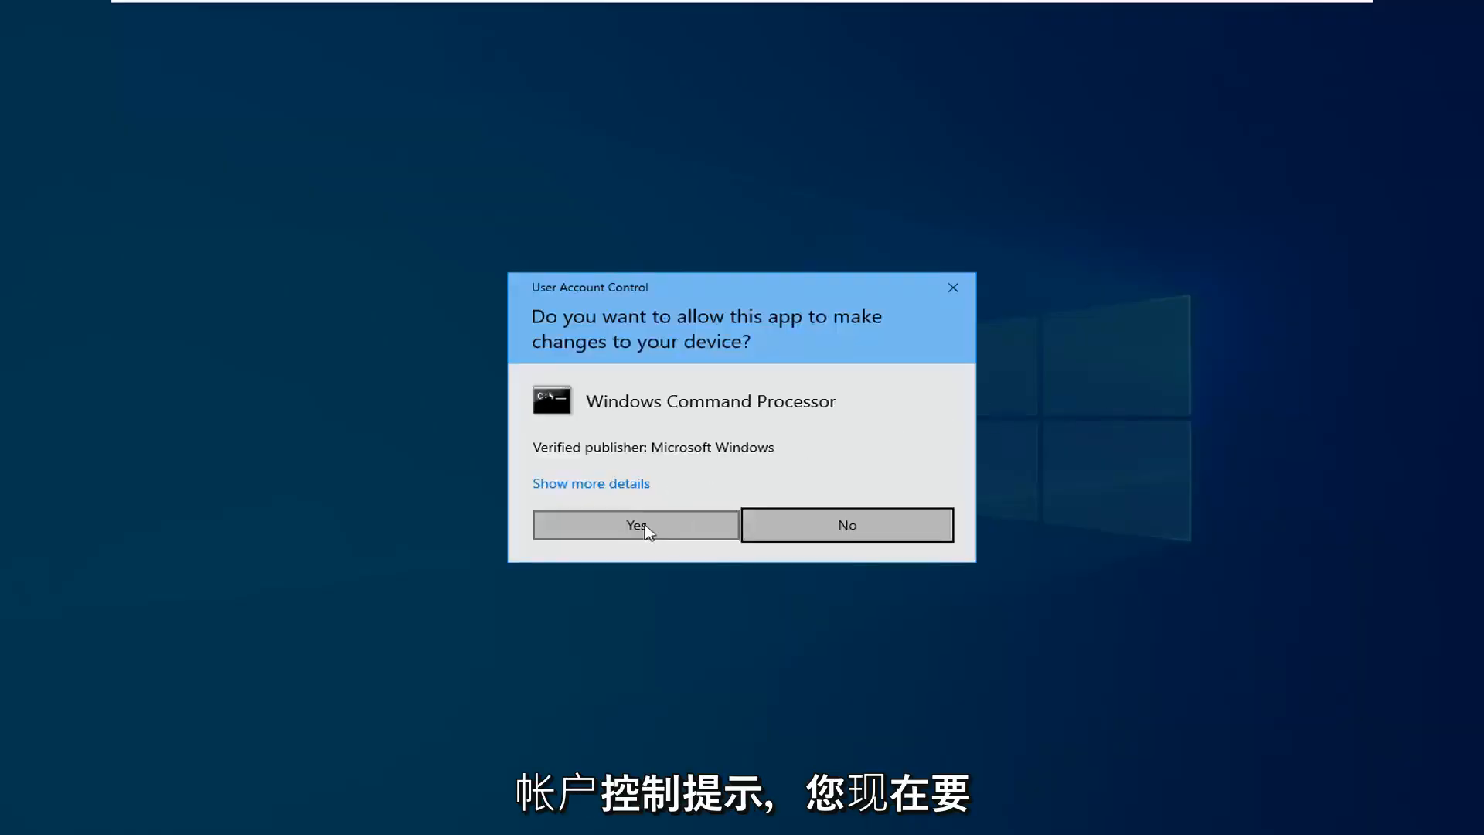
{"action": "left_click", "coordinate": [635, 524]}
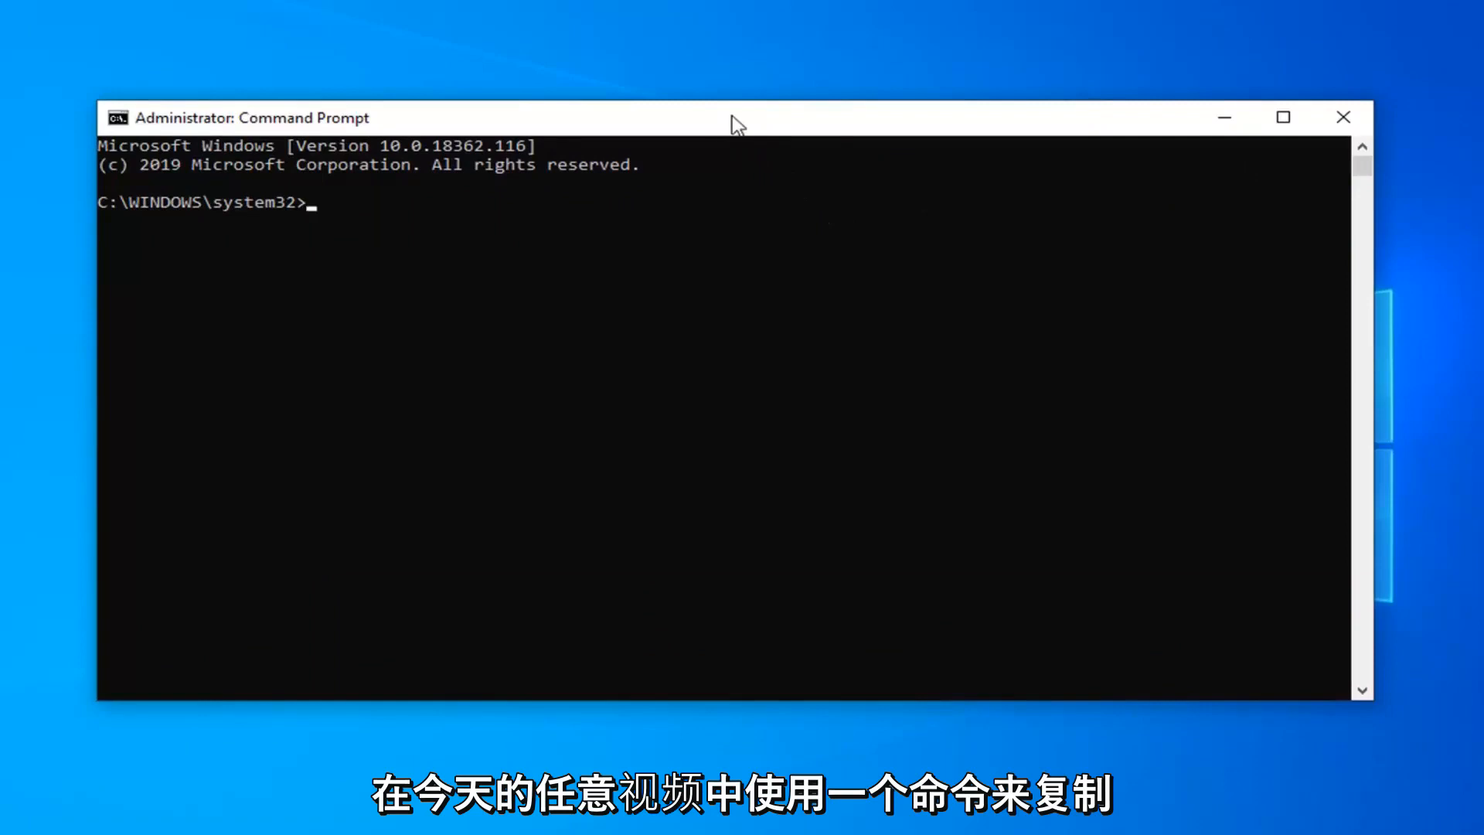
{"action": "mouse_move", "coordinate": [777, 128]}
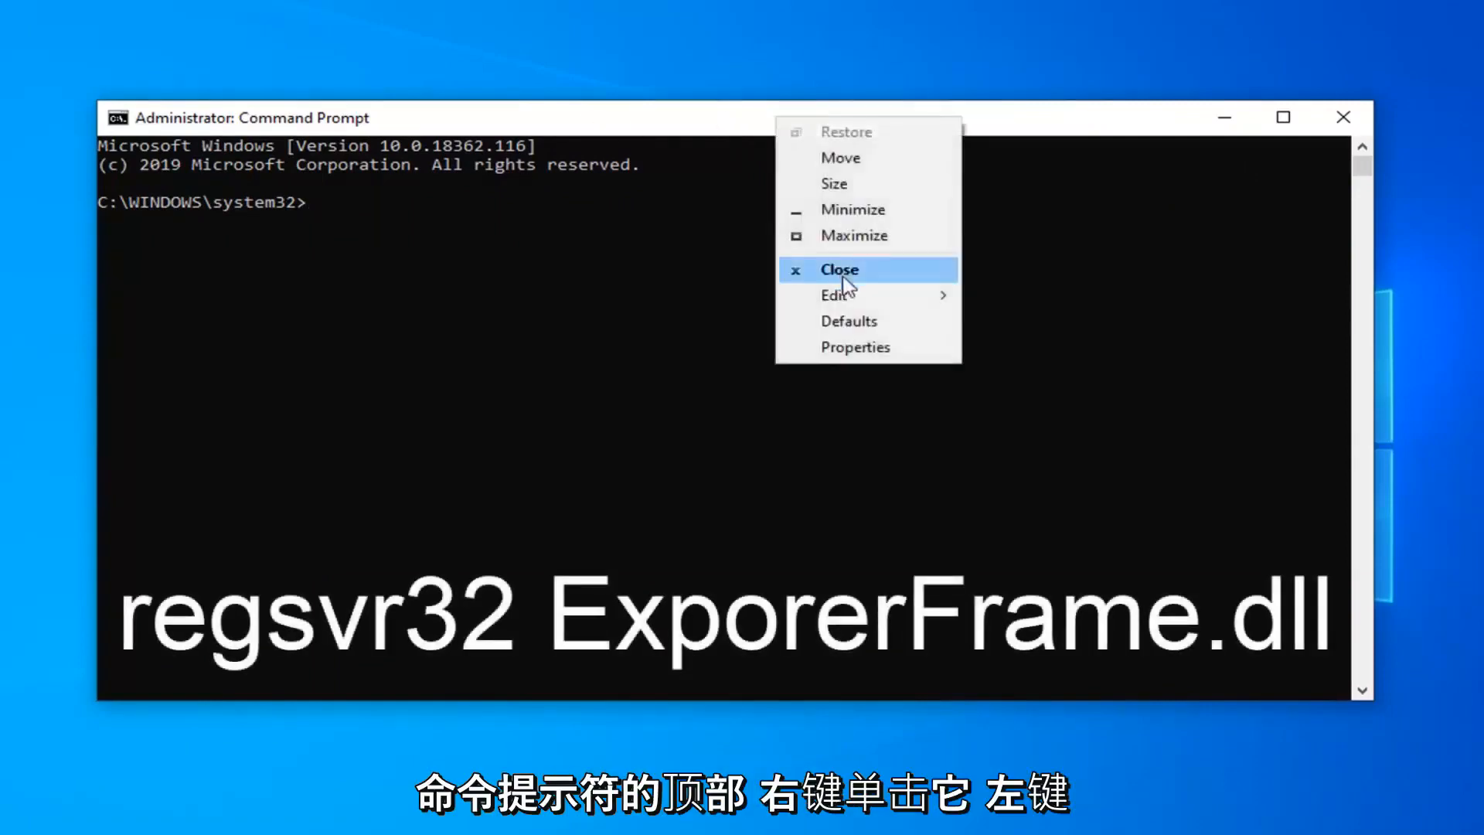
Step: Paste and run 'regsvr32 ExporerFrame.dll', then dismiss the module-failed-to-load error
{"action": "left_click", "coordinate": [834, 294]}
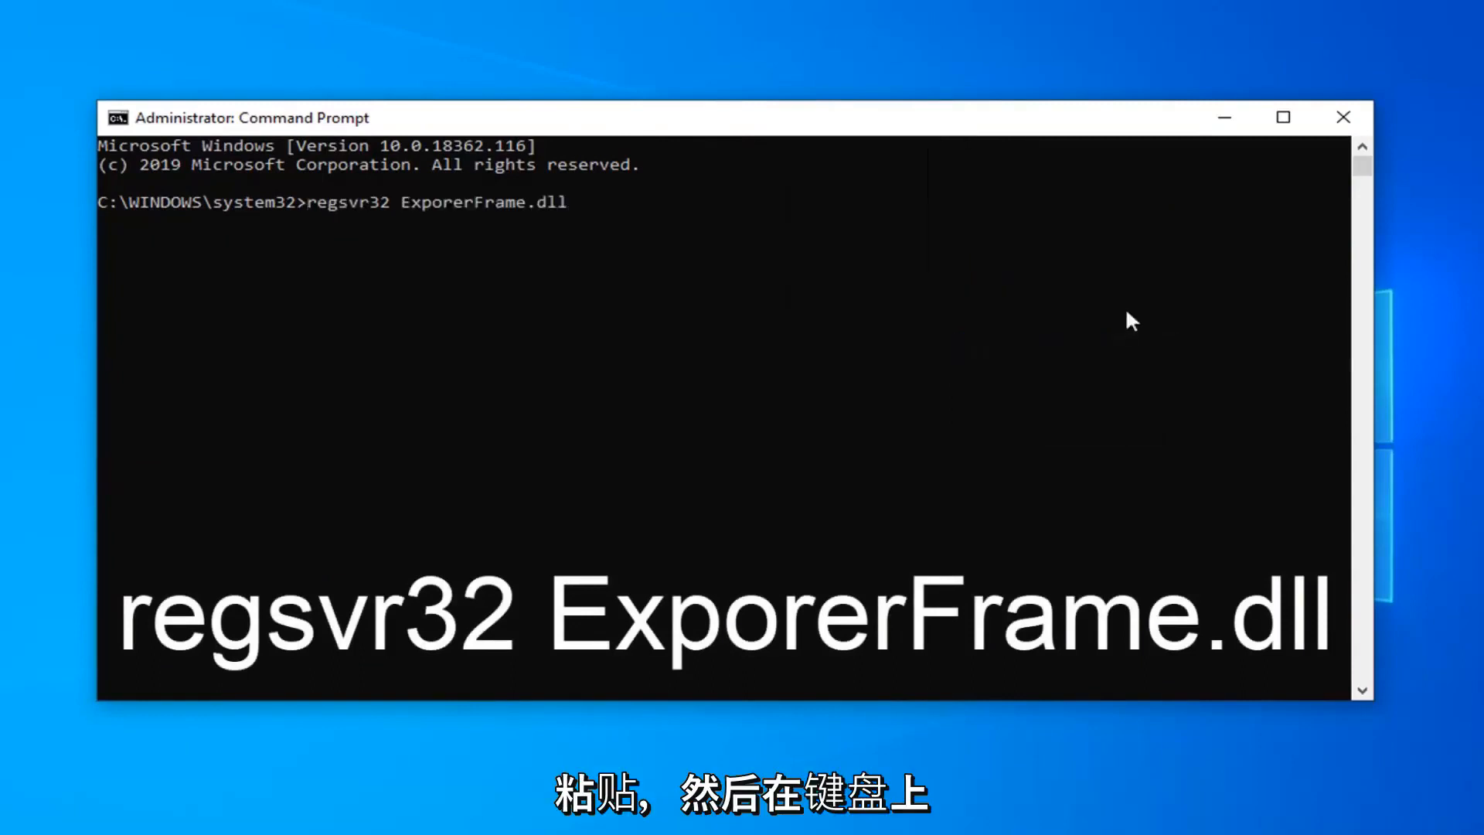
{"action": "key", "text": "Return"}
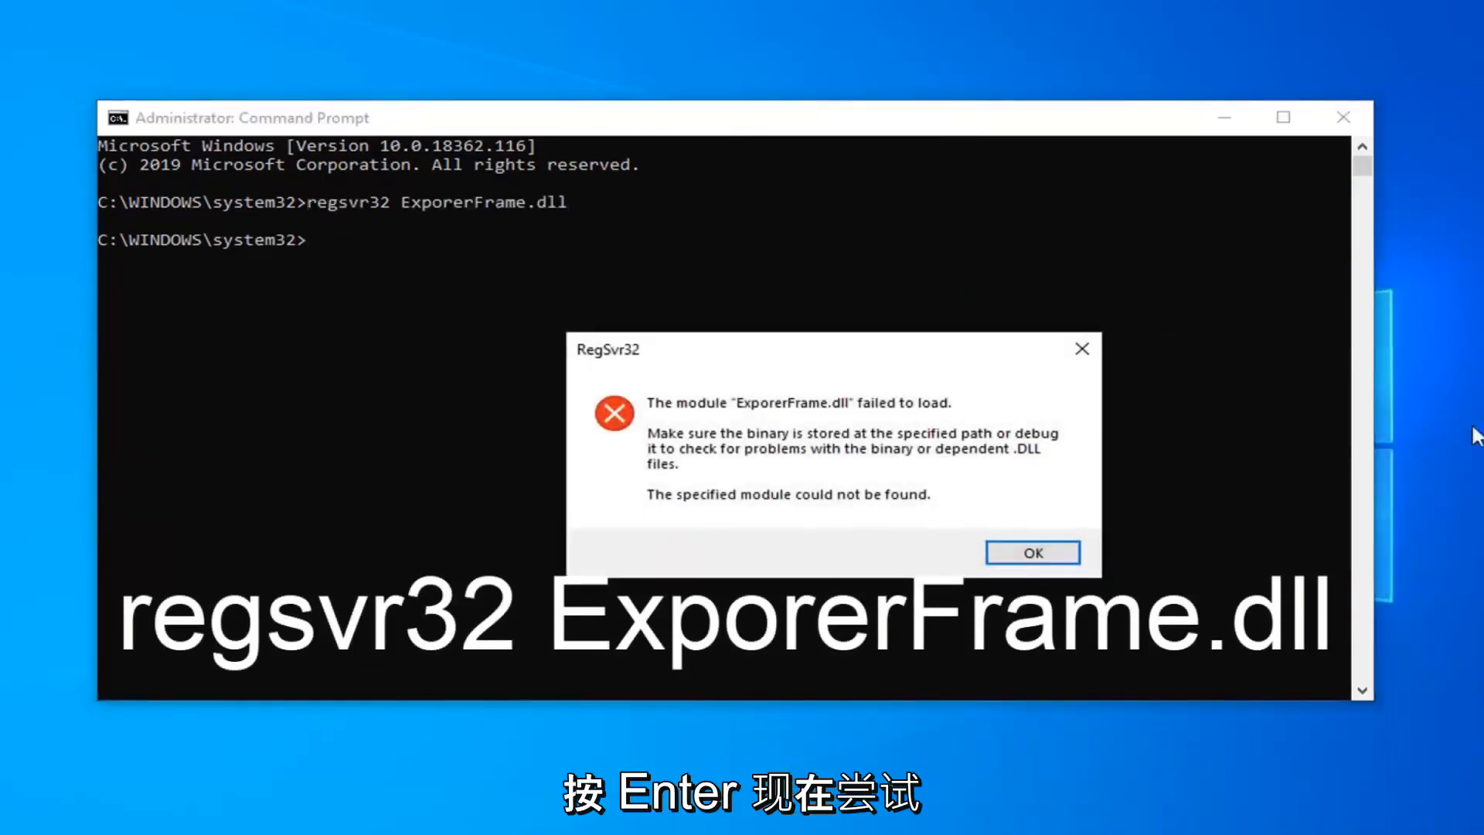
{"action": "left_click", "coordinate": [1031, 552]}
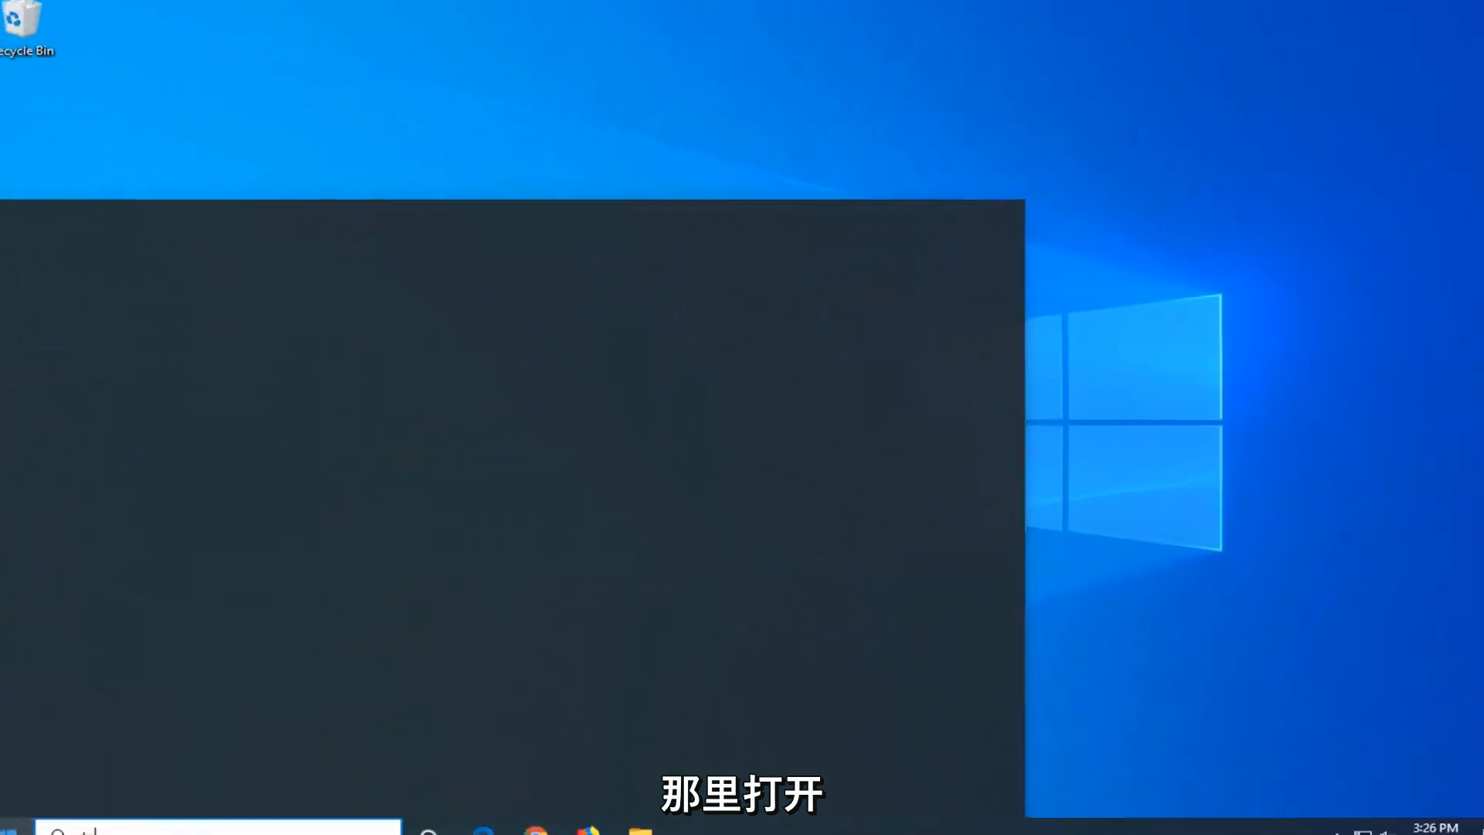
Step: Search the Start menu for 'default apps' to surface the Default apps settings
{"action": "type", "text": "default apps"}
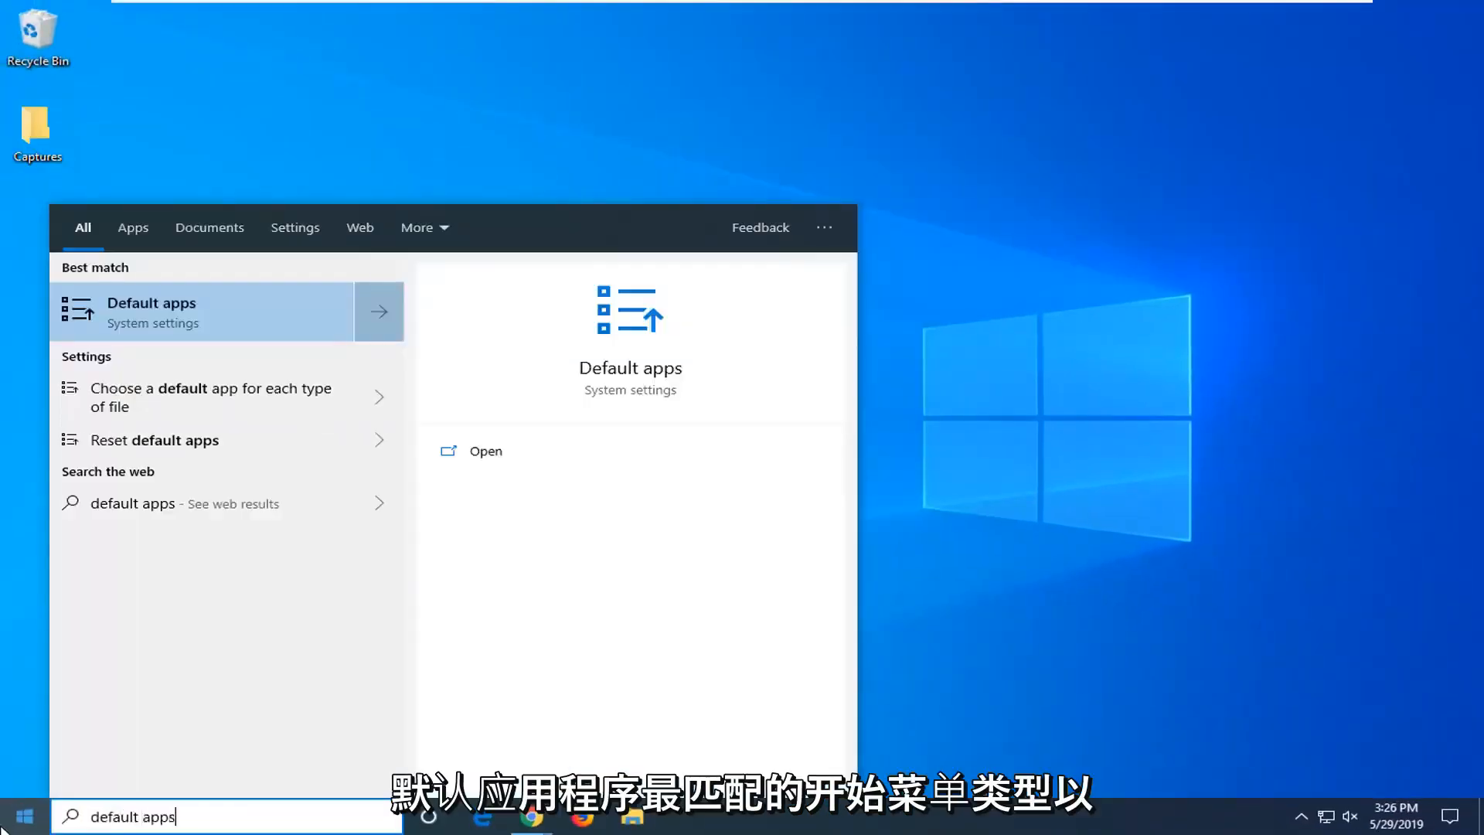
{"action": "mouse_move", "coordinate": [193, 317]}
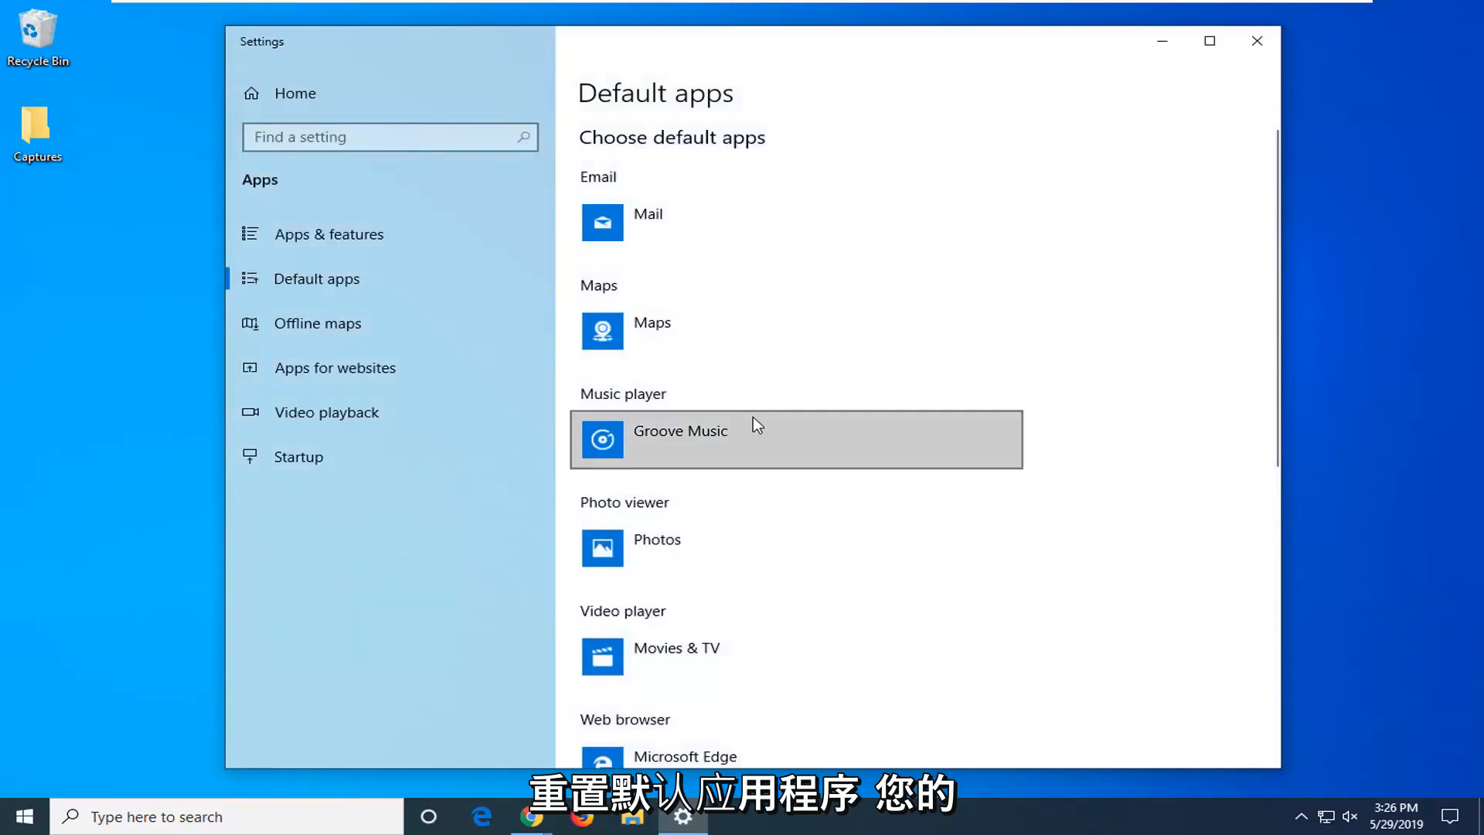
{"action": "scroll", "scroll_direction": "down", "scroll_amount": 3}
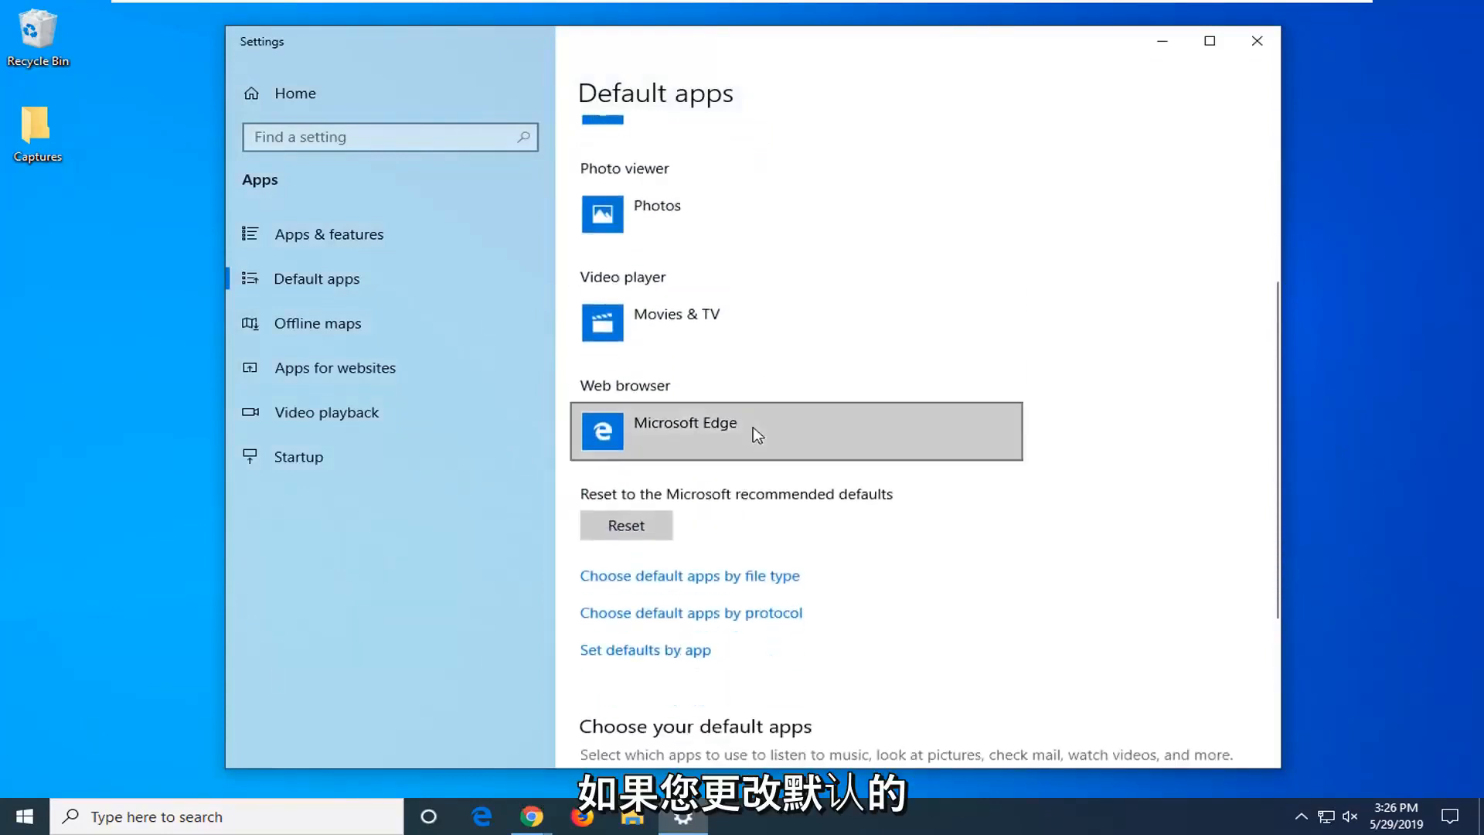
{"action": "scroll", "scroll_direction": "up", "scroll_amount": 3}
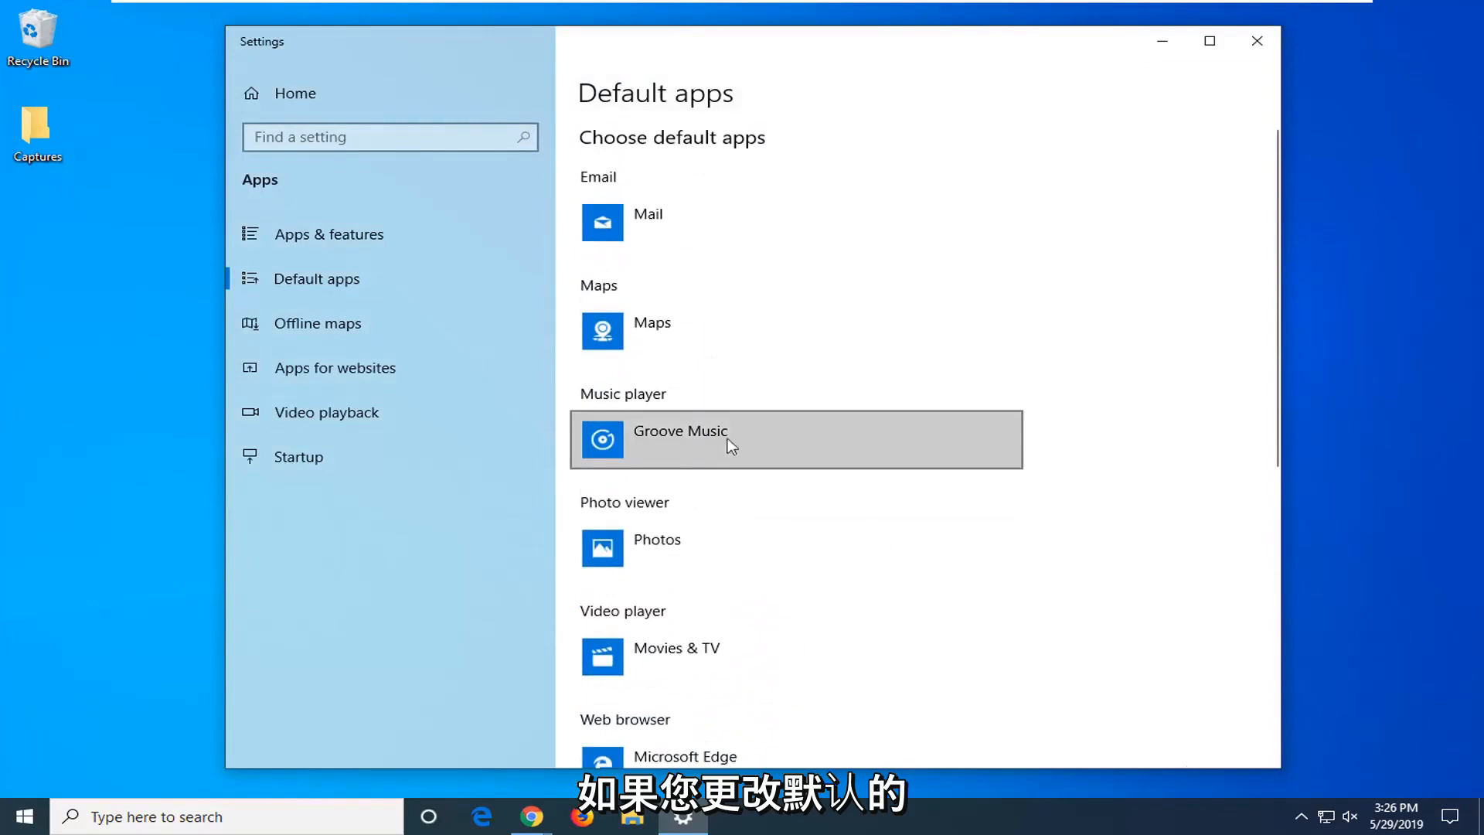
{"action": "mouse_move", "coordinate": [676, 655]}
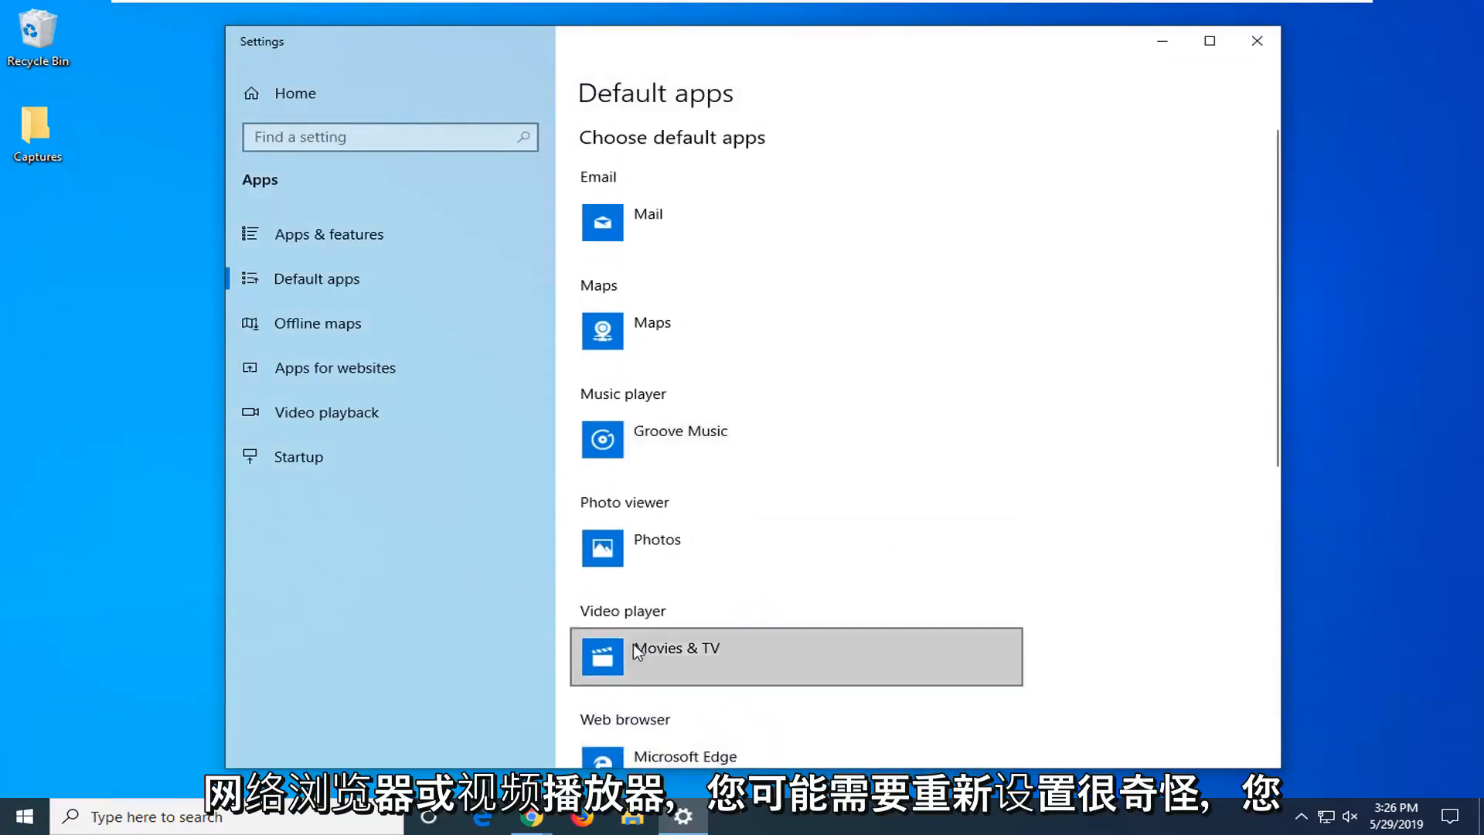
{"action": "scroll", "scroll_direction": "down", "scroll_amount": 3}
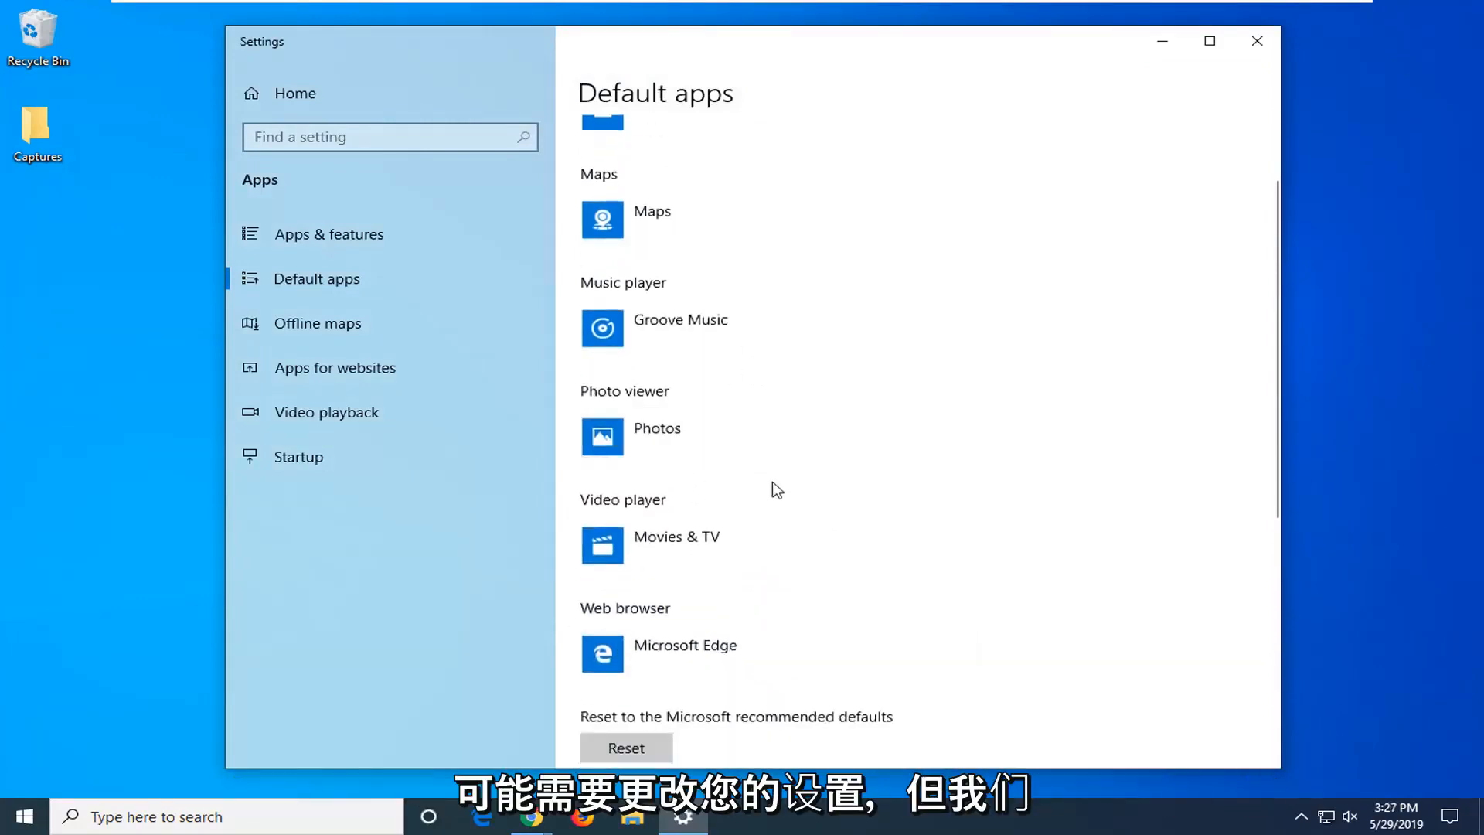
{"action": "scroll", "scroll_direction": "down", "scroll_amount": 3}
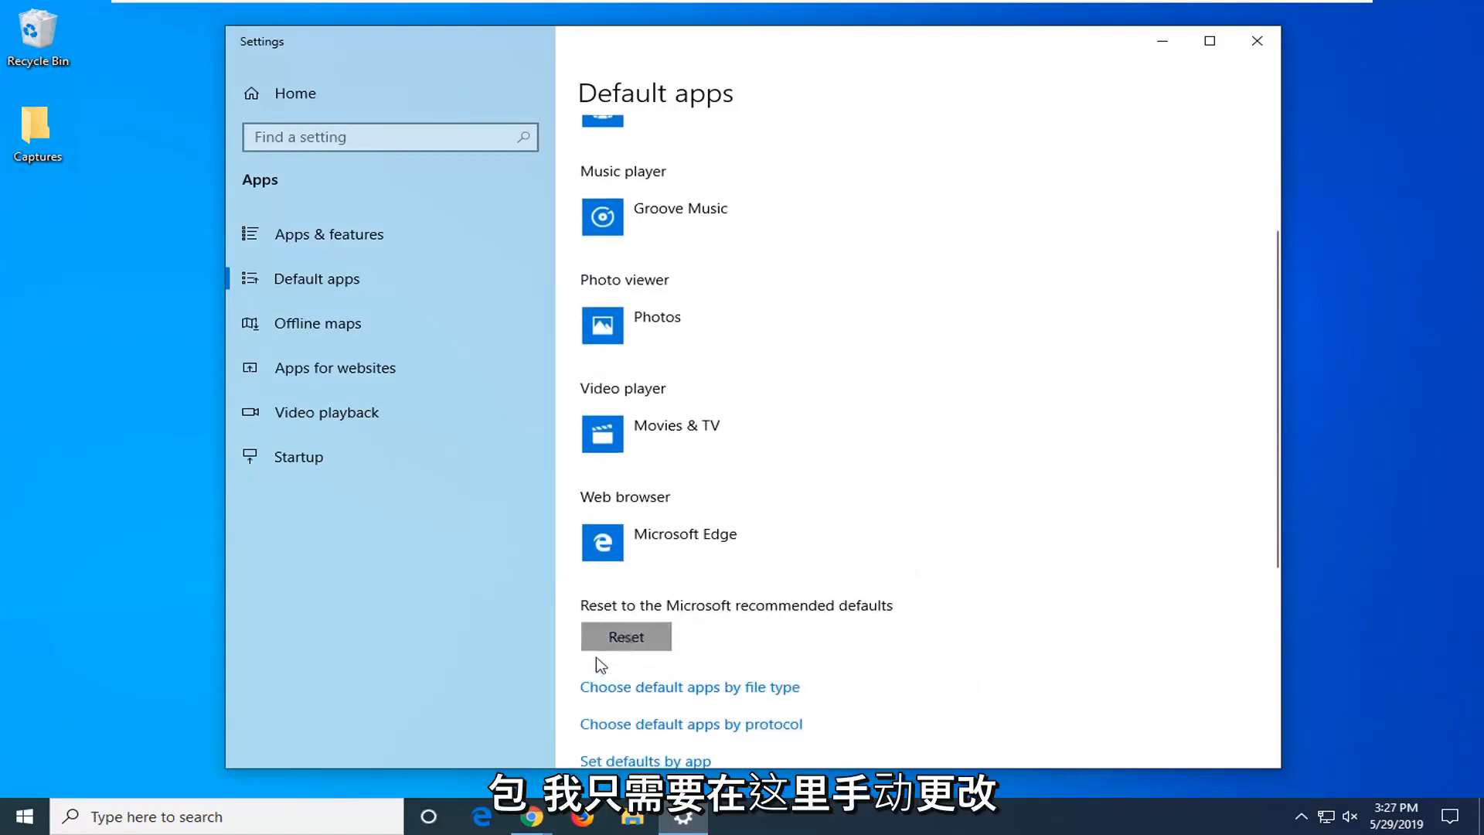
{"action": "mouse_move", "coordinate": [740, 431]}
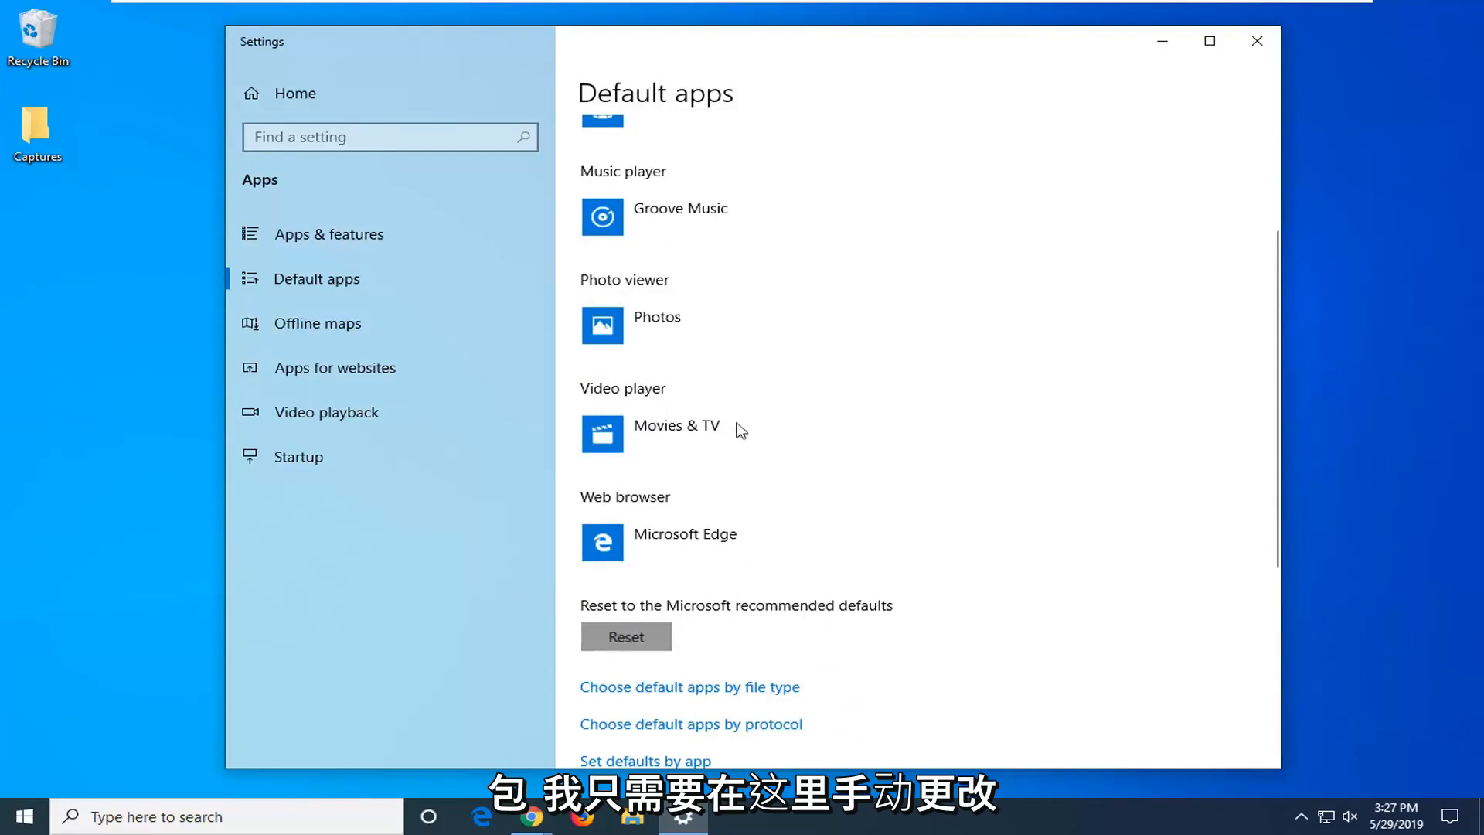
{"action": "mouse_move", "coordinate": [696, 589]}
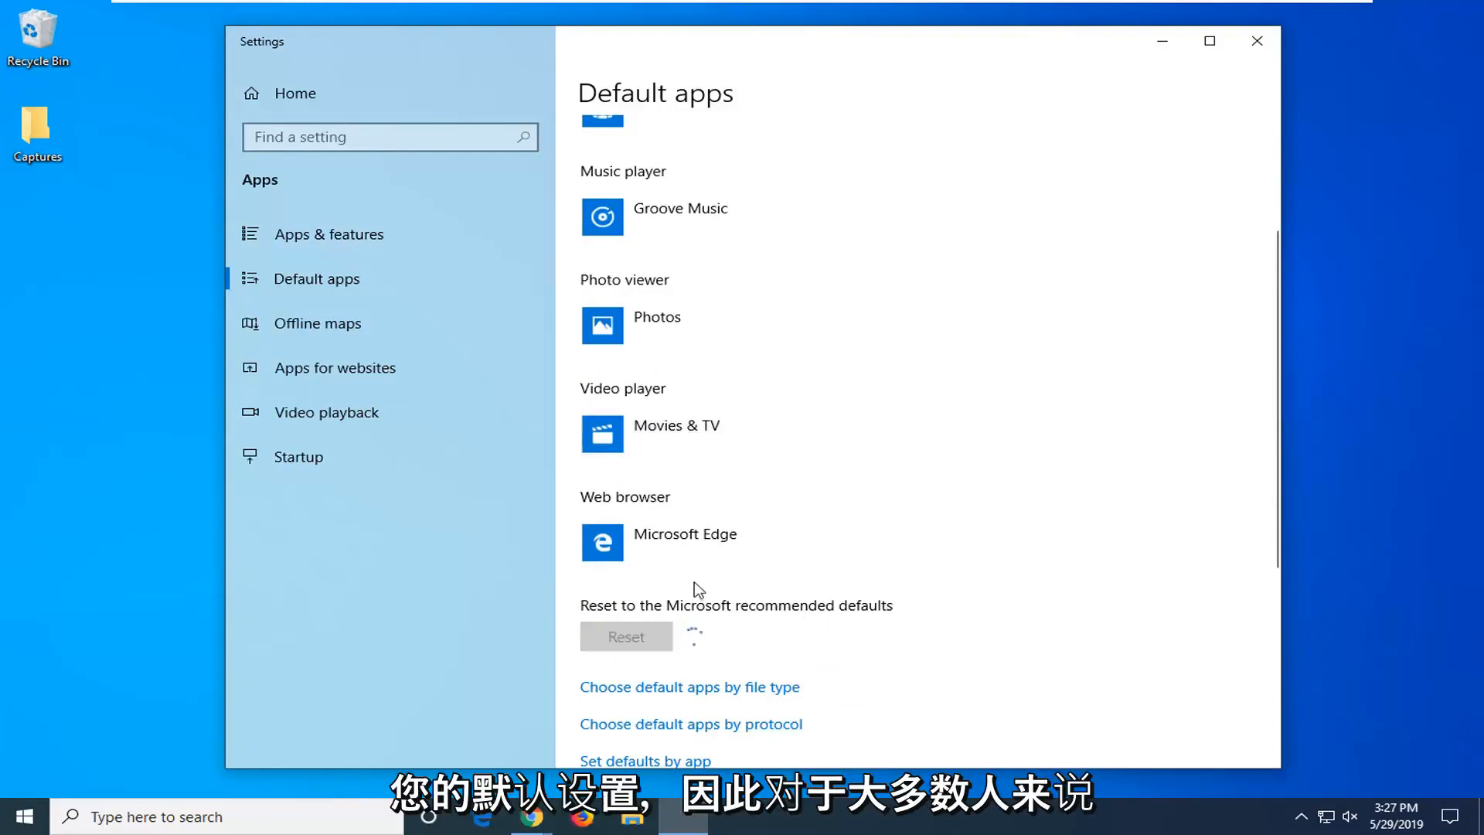
Step: Reset default apps to the Microsoft recommended defaults, then close Settings
{"action": "left_click", "coordinate": [626, 635]}
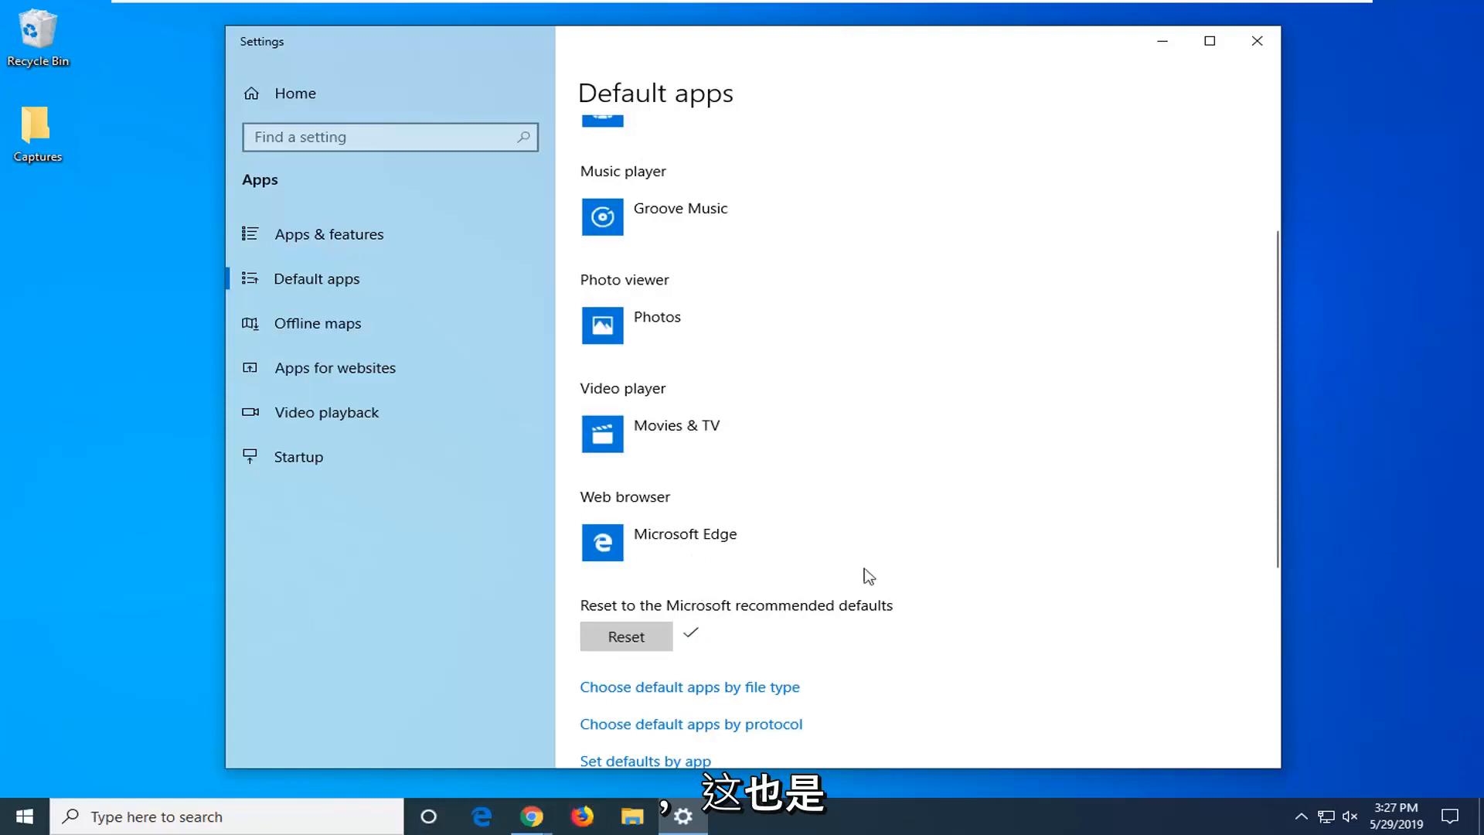
{"action": "mouse_move", "coordinate": [612, 653]}
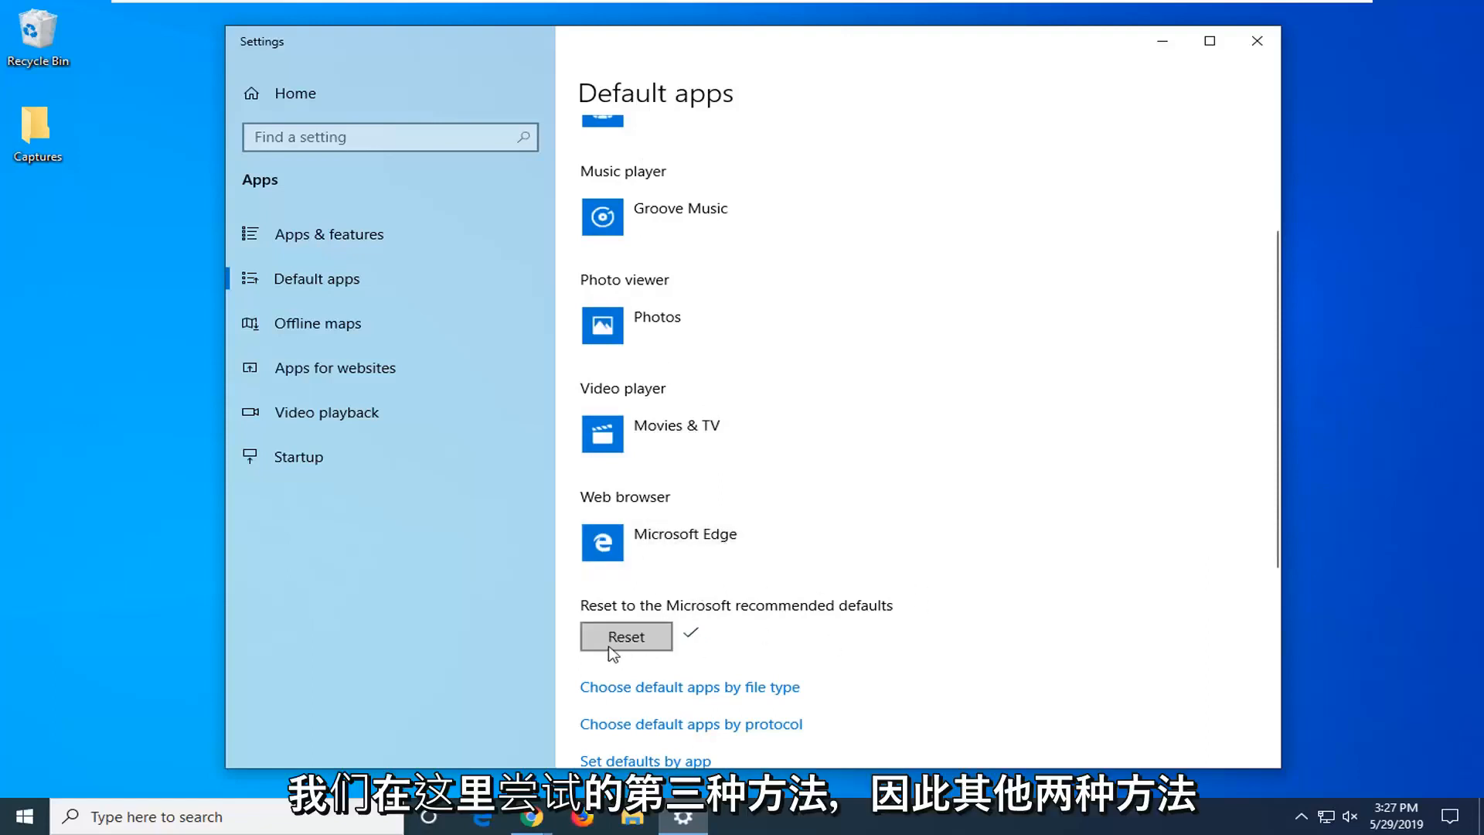
{"action": "scroll", "scroll_direction": "down", "scroll_amount": 3}
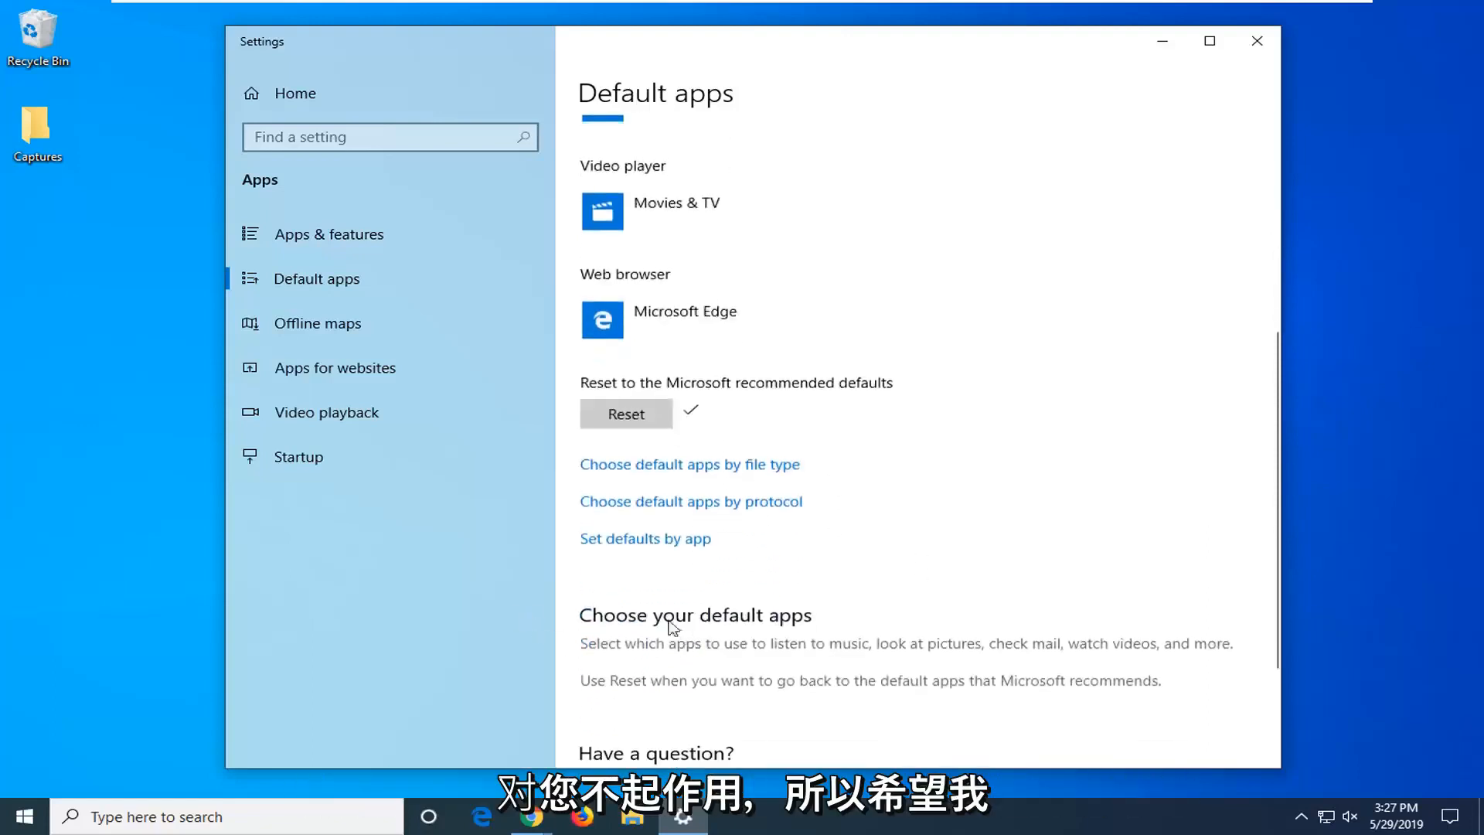
{"action": "mouse_move", "coordinate": [539, 553]}
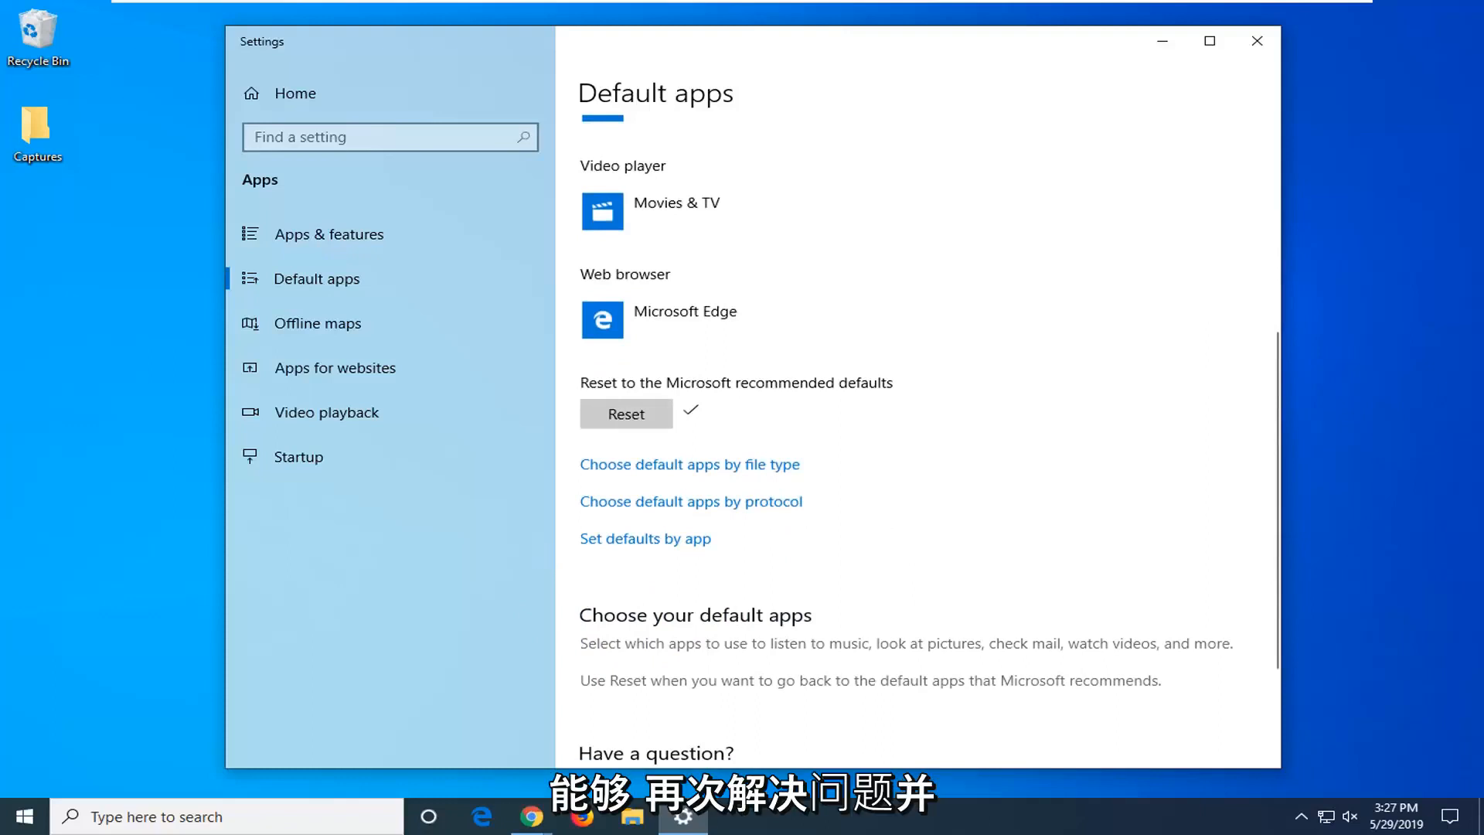
{"action": "left_click", "coordinate": [1256, 40]}
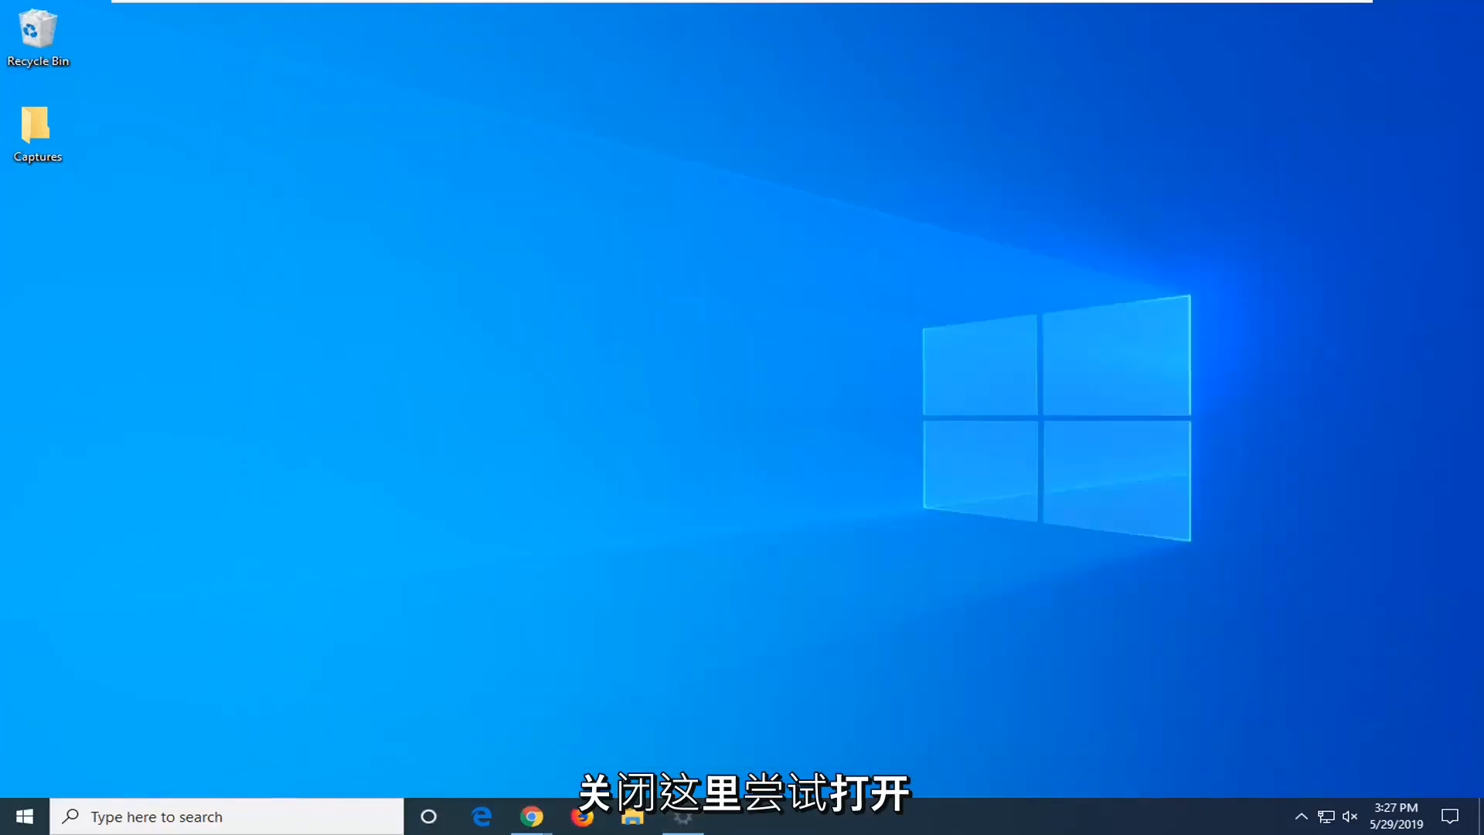